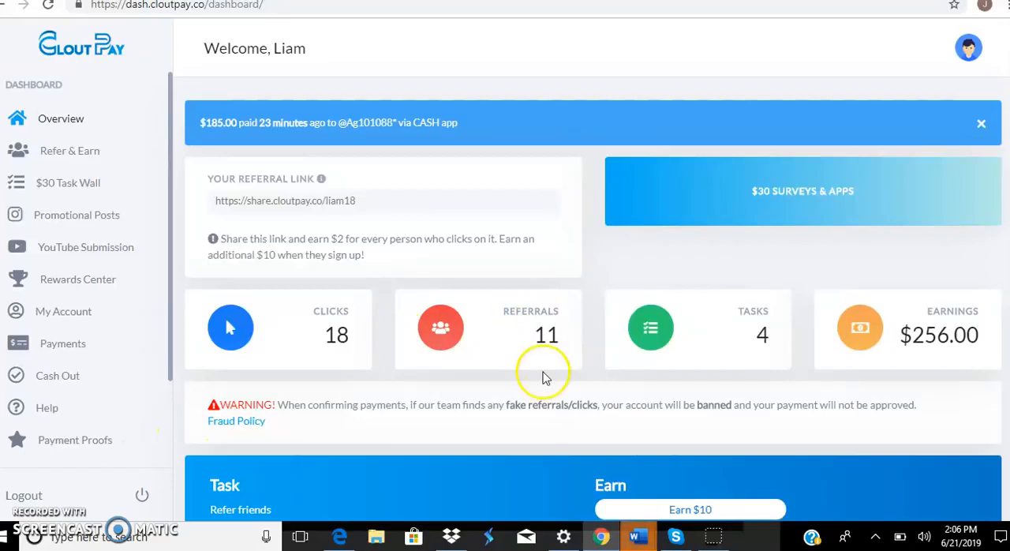
Go to Refer & Earn and scroll to the referral link, share options and Your Referrals table
scroll("down", 3)
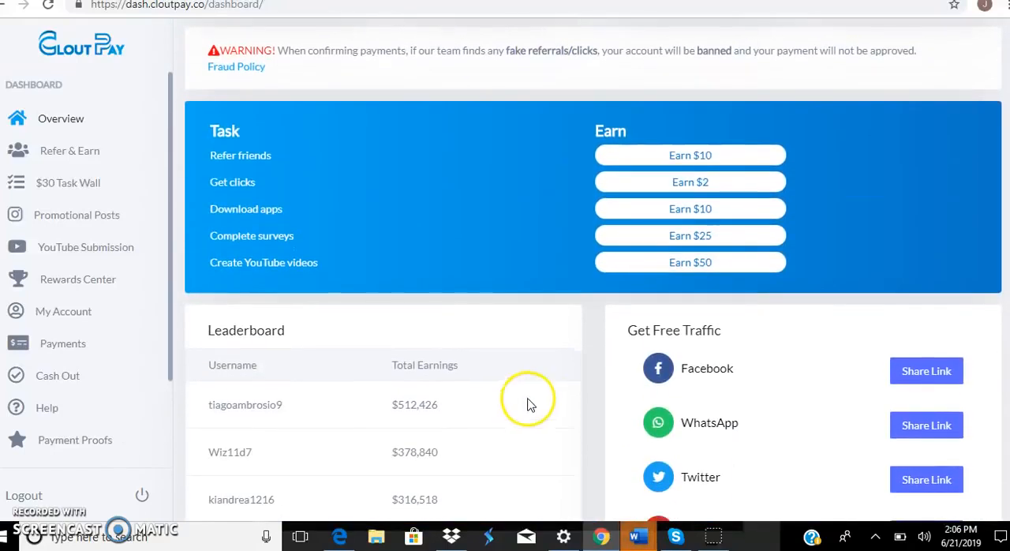
scroll("down", 3)
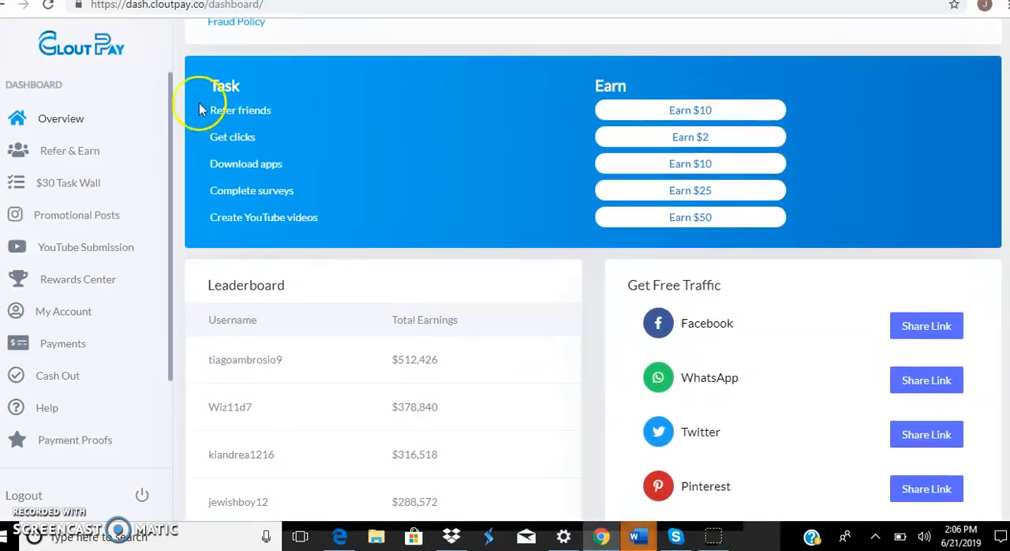
mouse_move(413, 112)
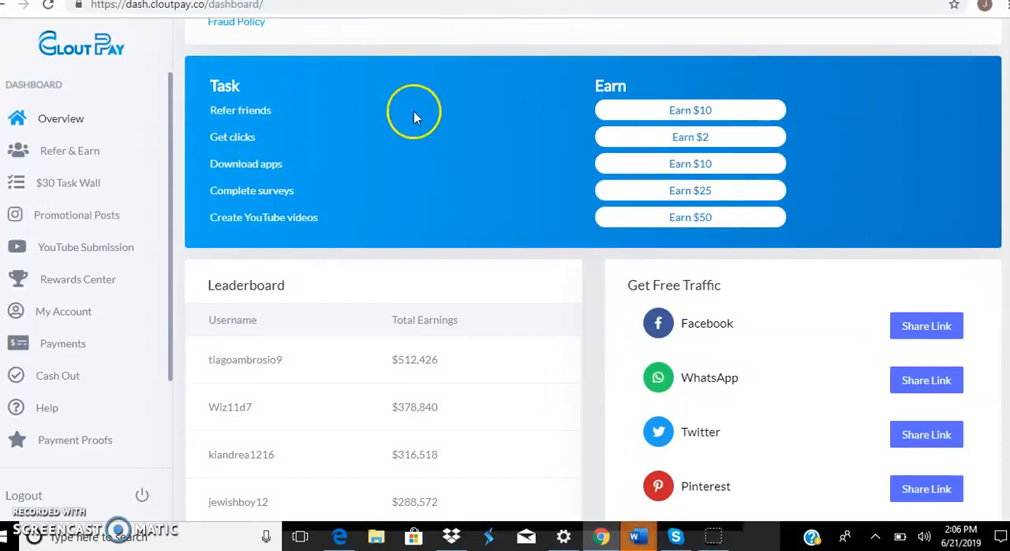
scroll("down", 3)
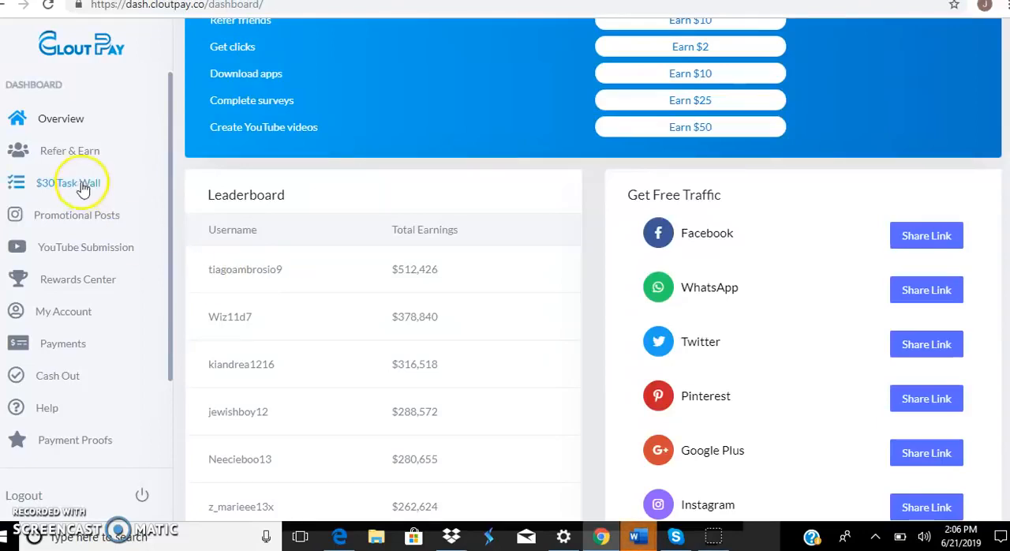
left_click(69, 151)
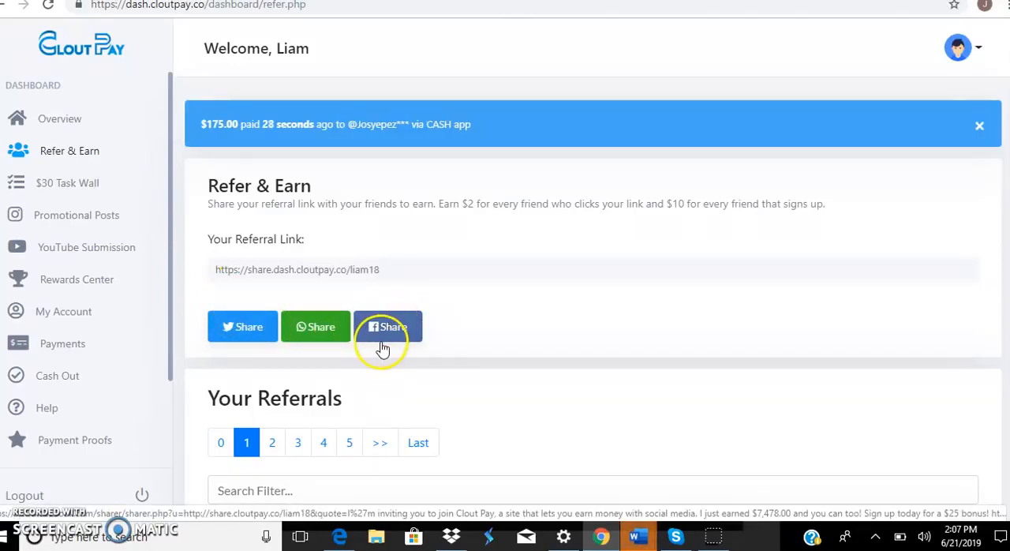
scroll("down", 3)
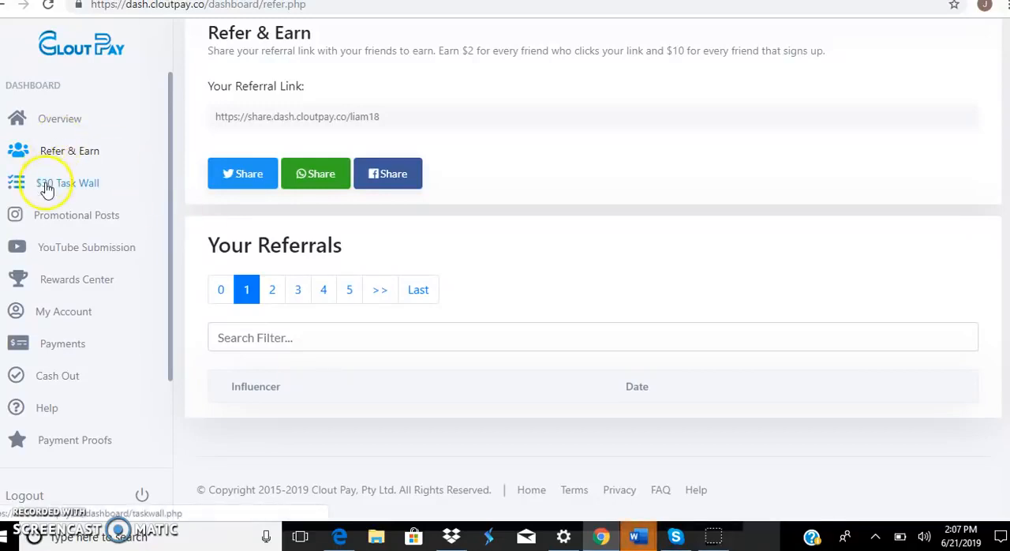
Go to the $30 Task Wall listing one-time offers worth $30.00 each
left_click(68, 183)
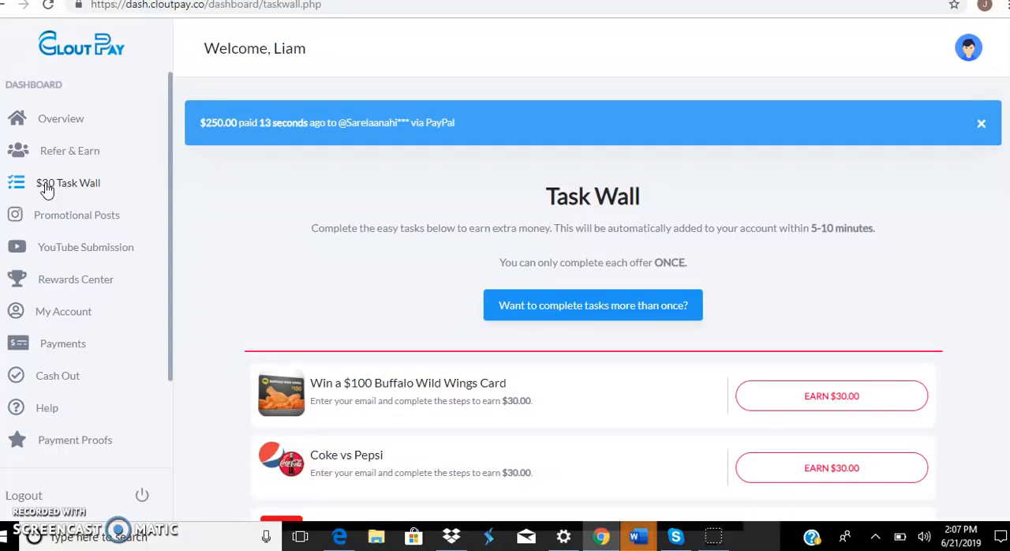
mouse_move(703, 167)
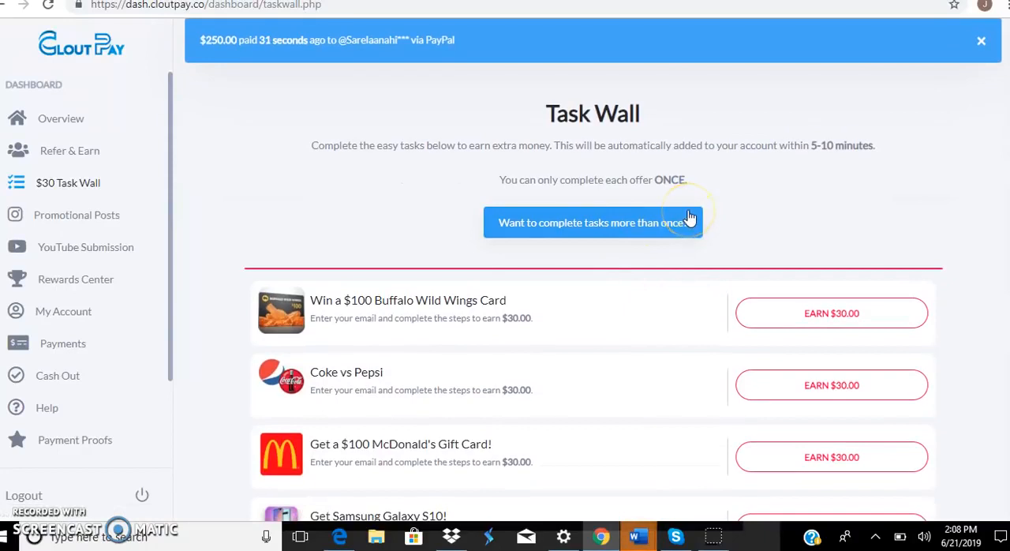
mouse_move(649, 227)
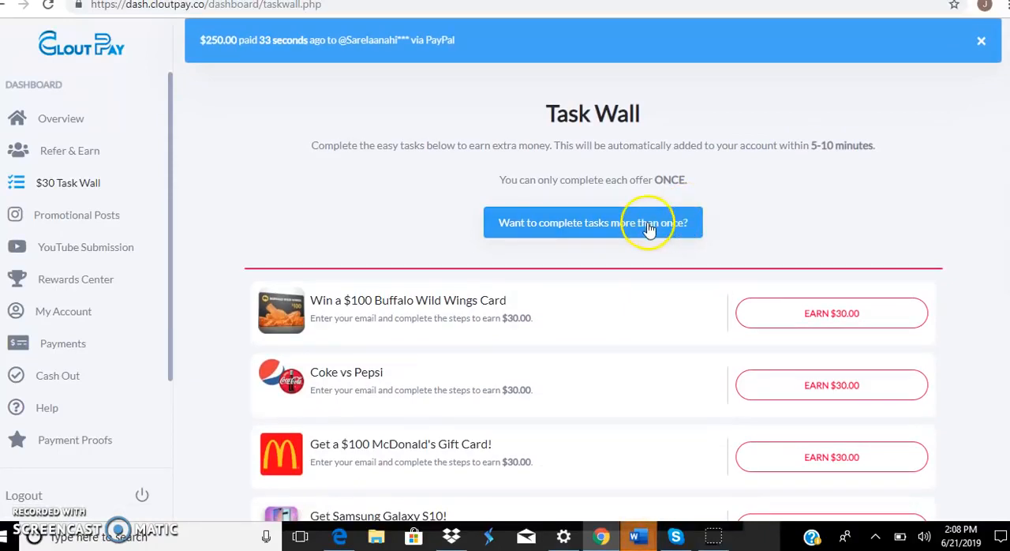
mouse_move(701, 259)
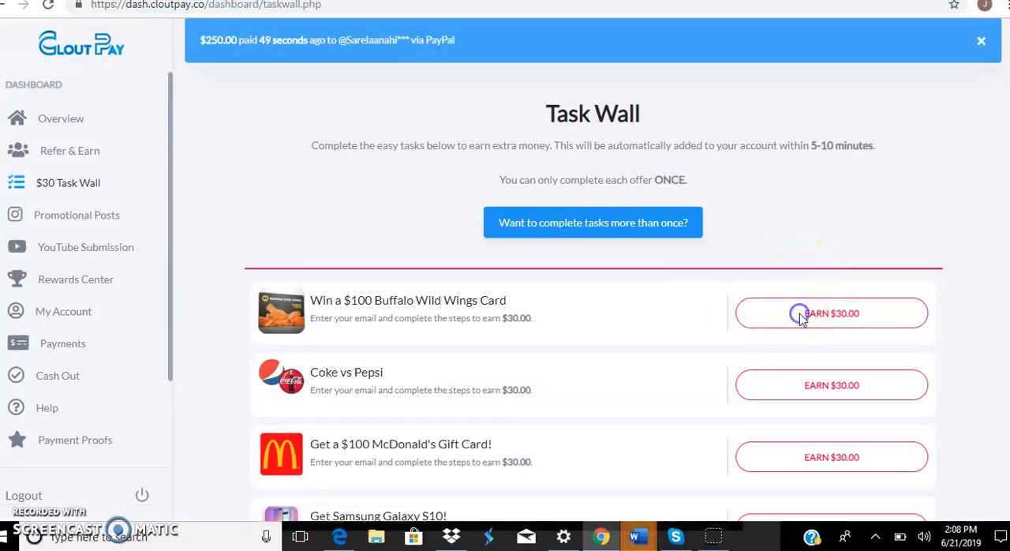
Start the $100 Buffalo Wild Wings Card offer and continue to its external promotion page
left_click(830, 313)
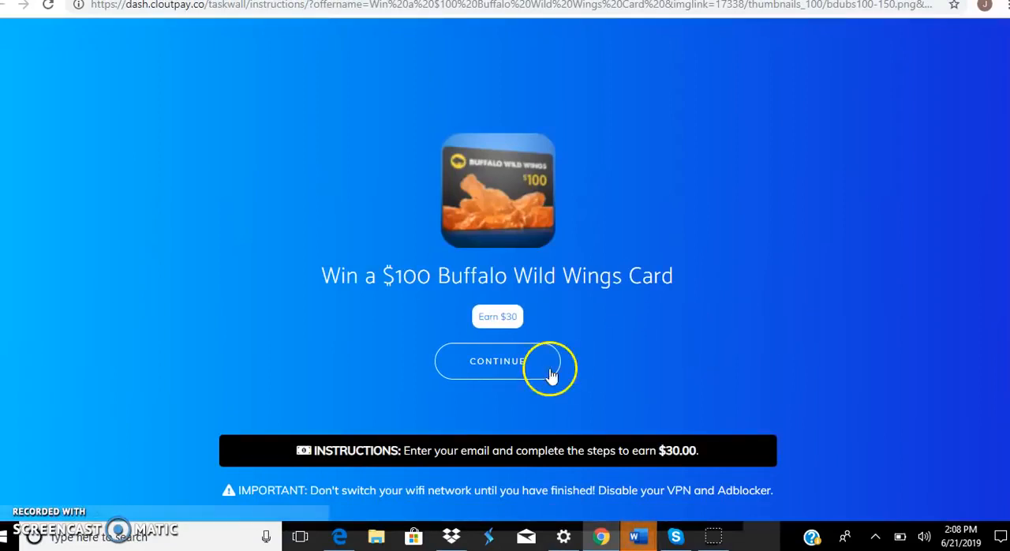
left_click(498, 360)
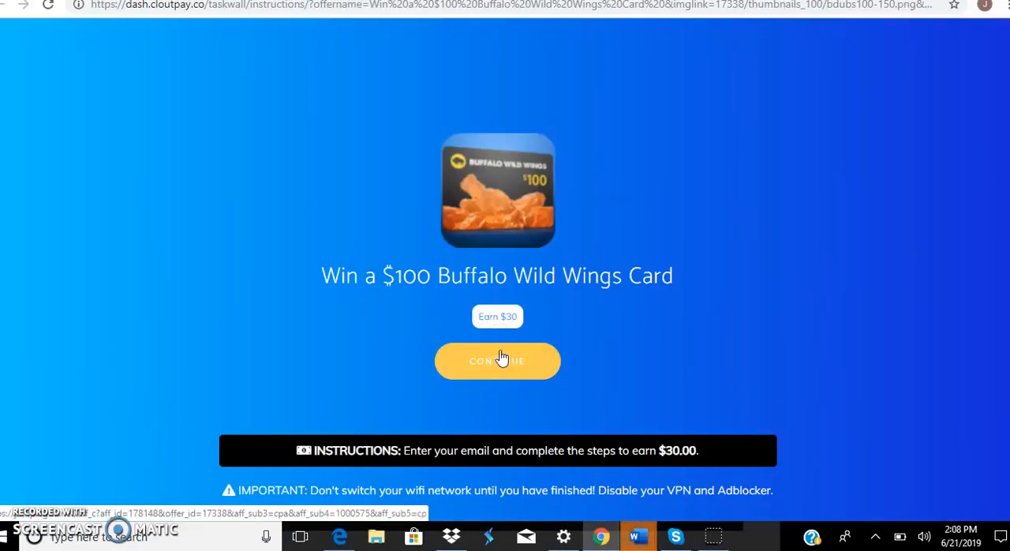
left_click(498, 360)
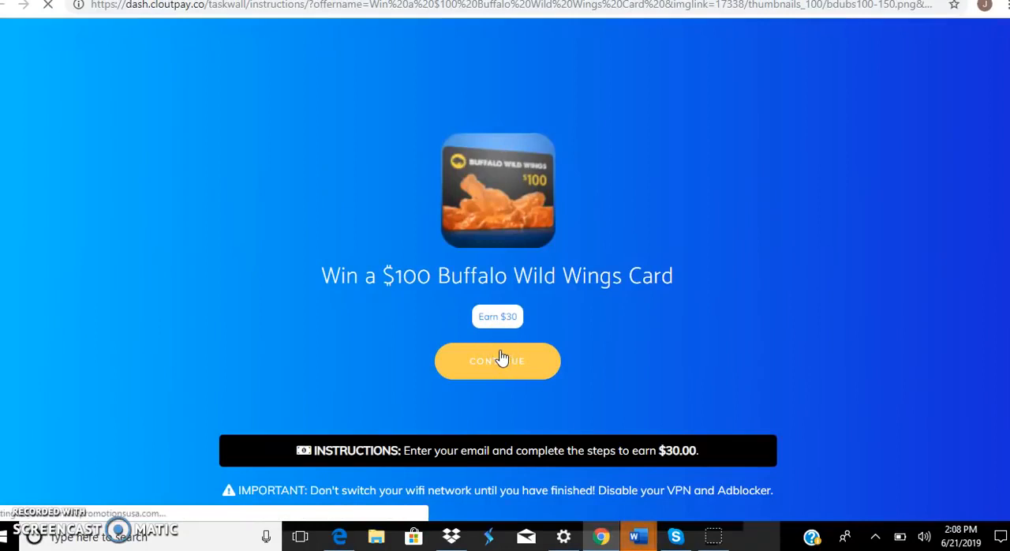
left_click(498, 360)
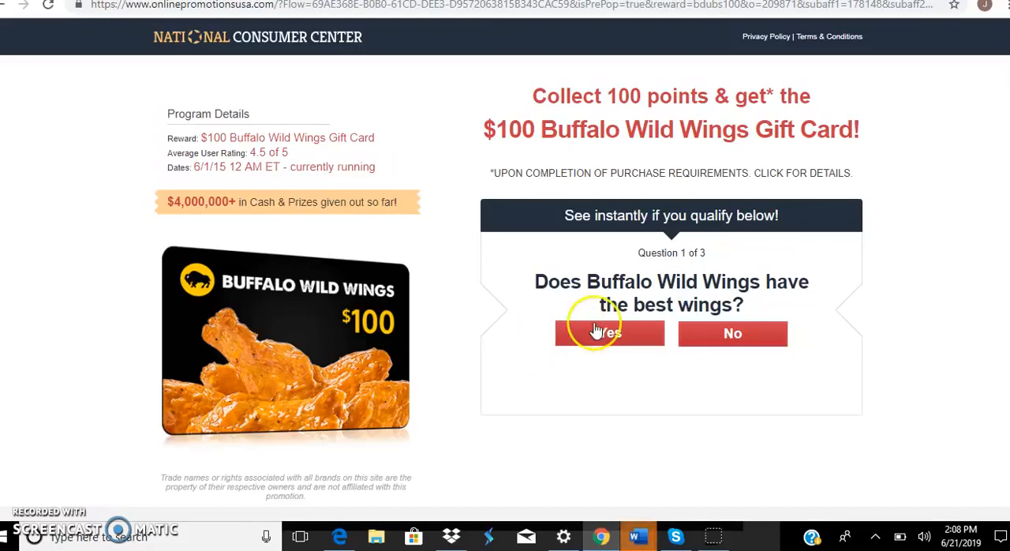
Answer the three qualifying questions: Yes, under 18, fewer than 3 Facebook uses weekly
left_click(609, 332)
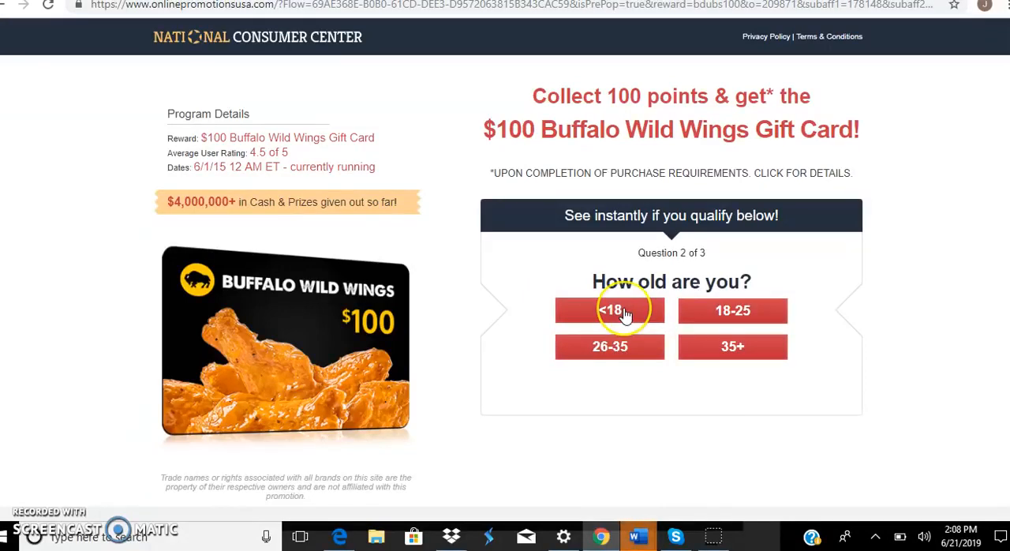
left_click(609, 309)
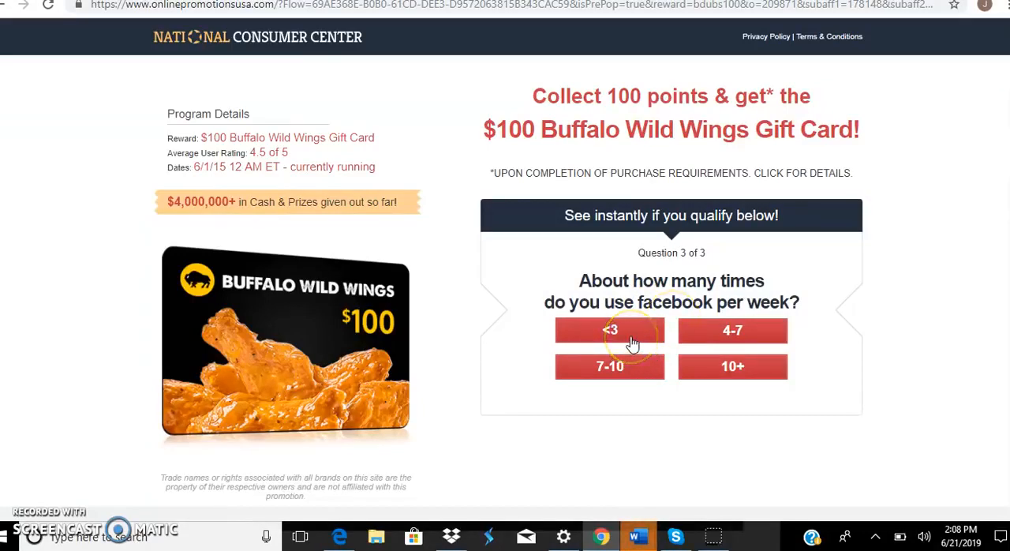
left_click(609, 330)
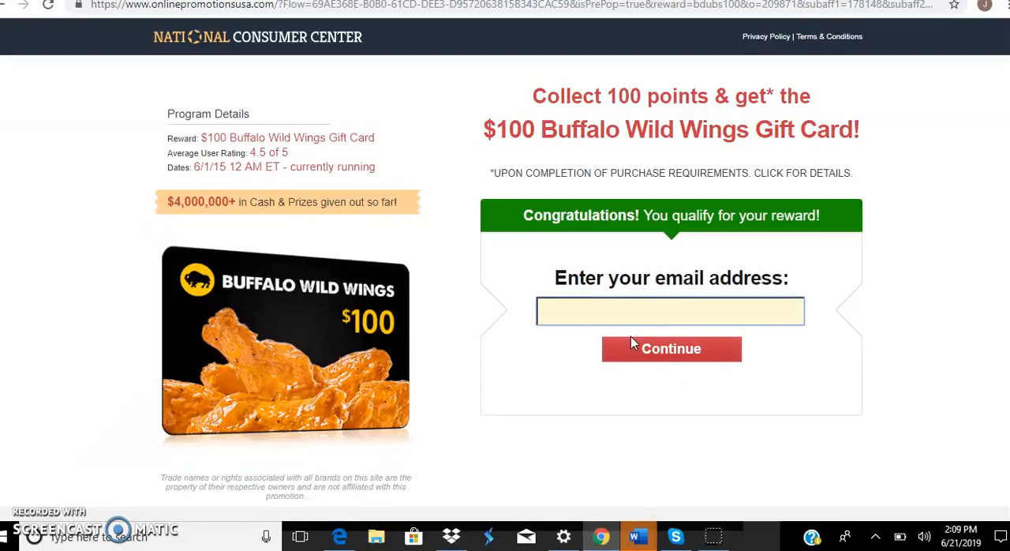
type("liam")
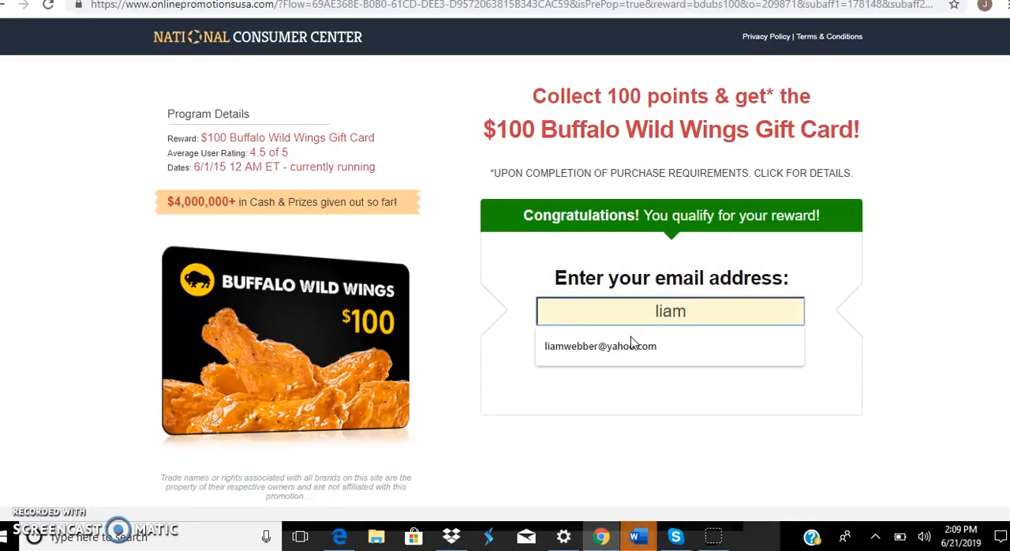
left_click(600, 345)
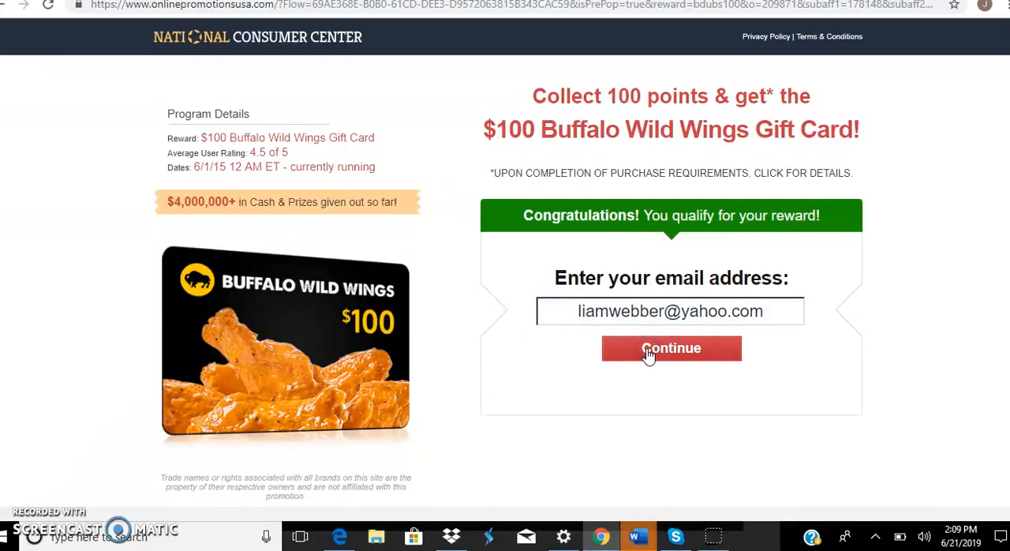
left_click(671, 347)
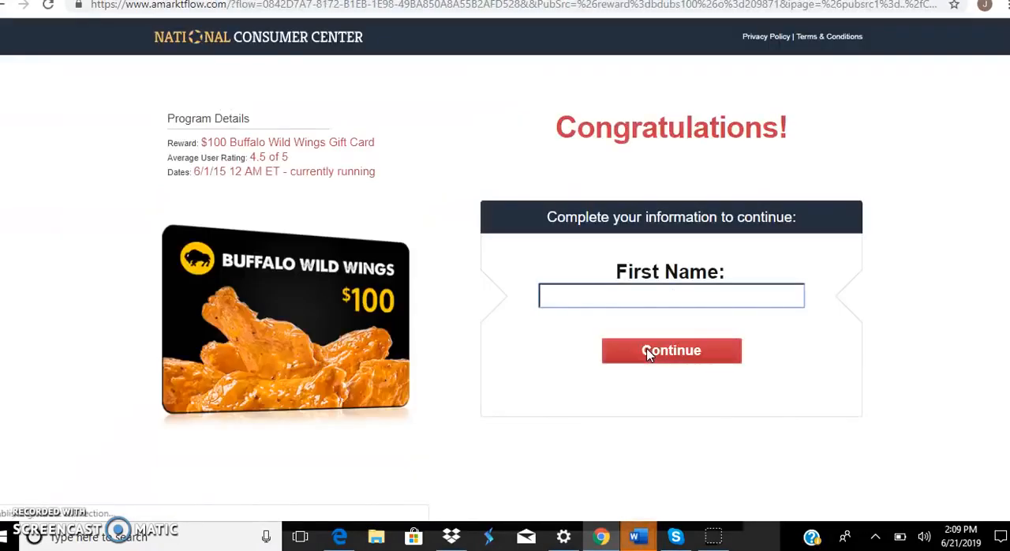
type("Lia")
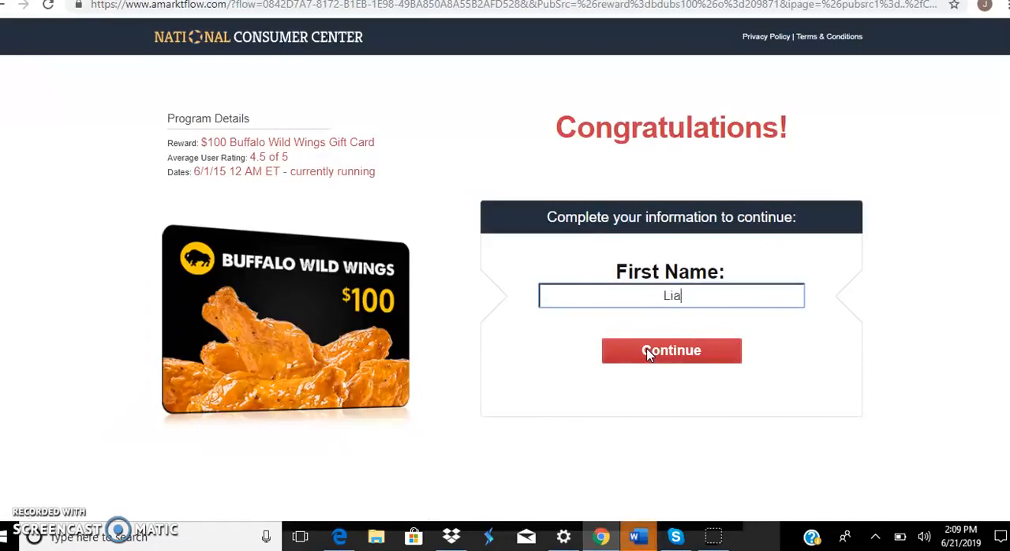
left_click(671, 351)
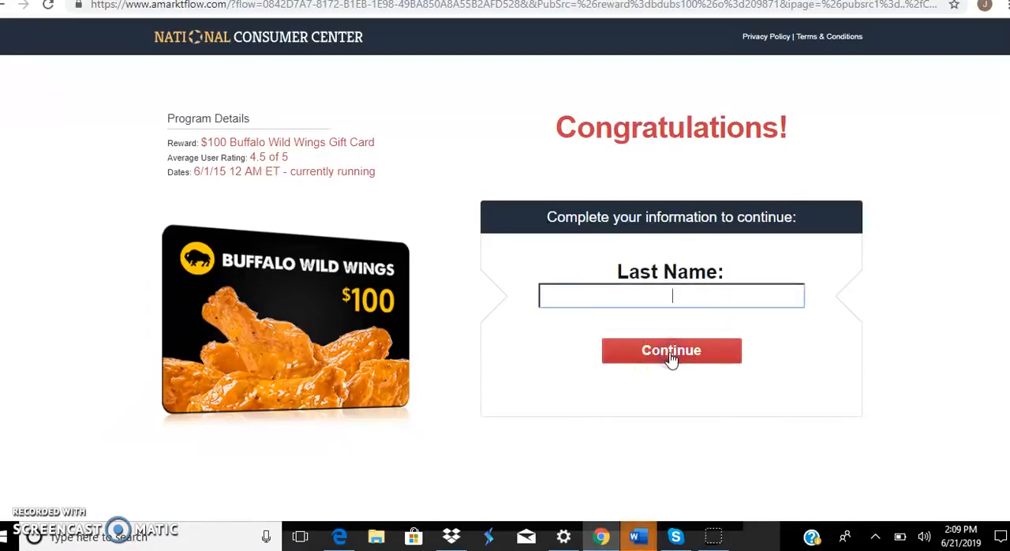
type("webber")
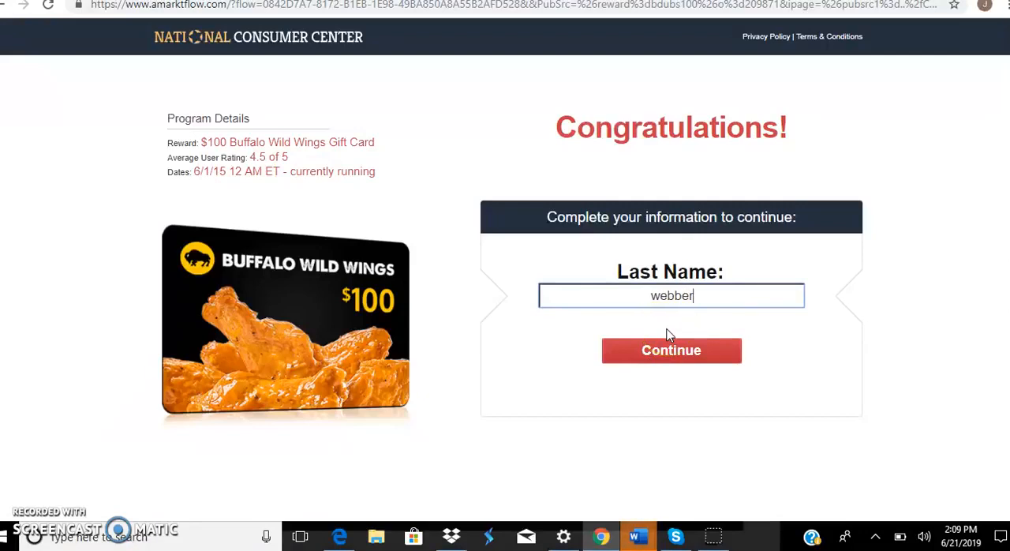
left_click(671, 349)
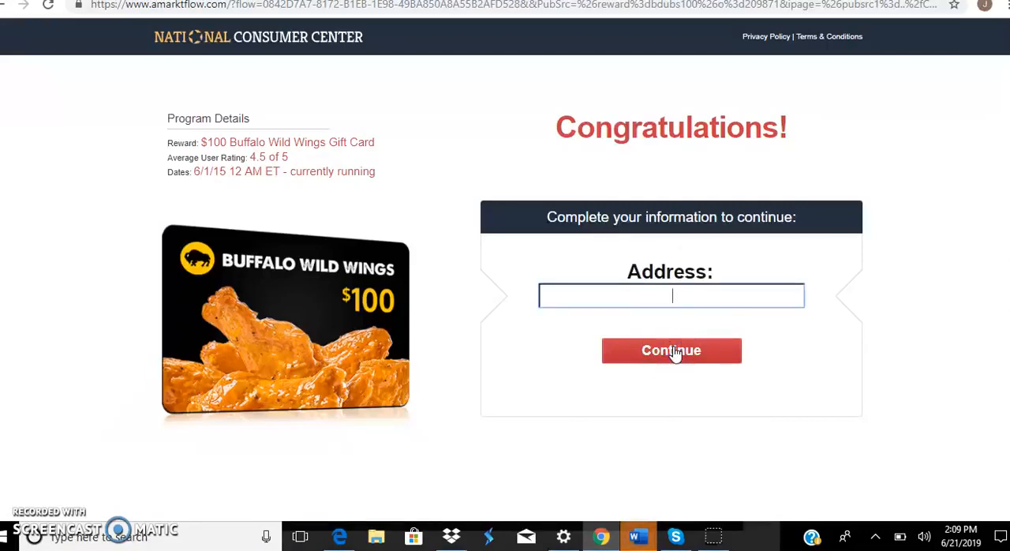
mouse_move(681, 317)
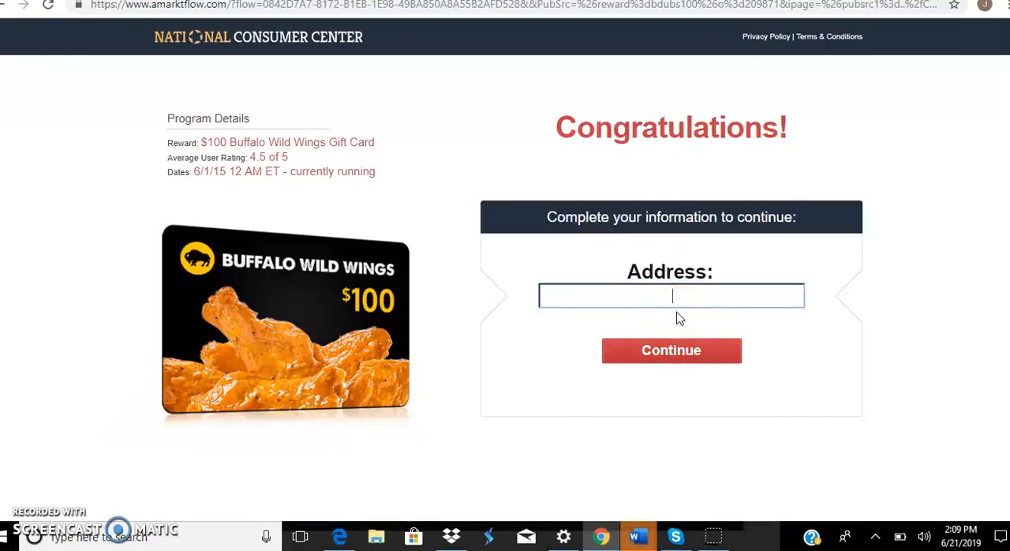
mouse_move(357, 85)
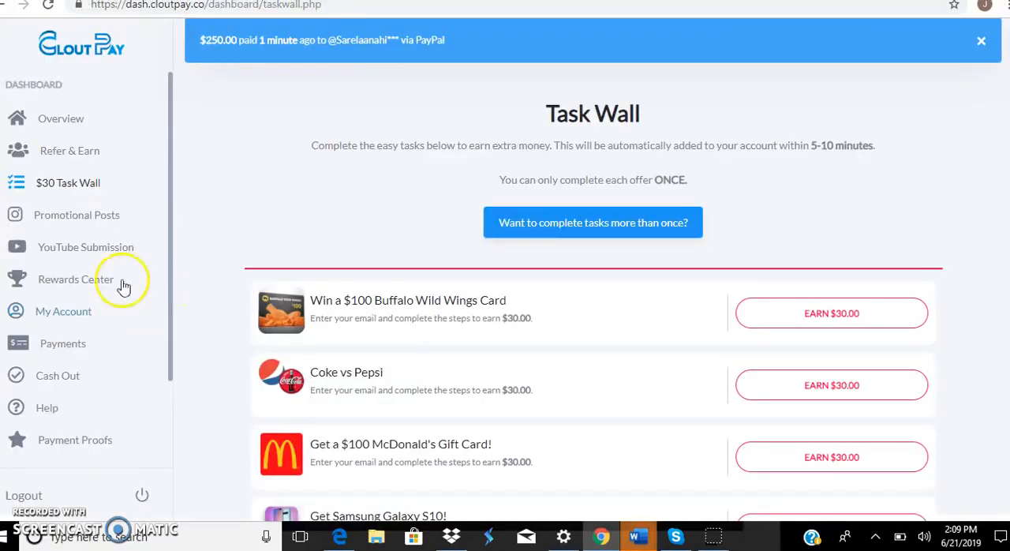
mouse_move(75, 214)
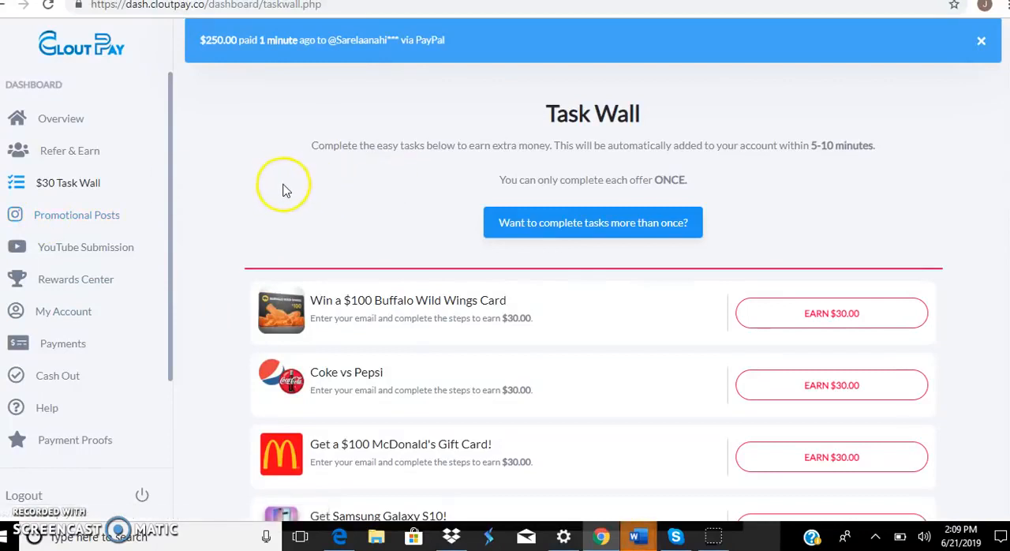
Scroll through the Task Wall's further gift card and Fortnite offers and head to Promotional Posts
scroll("down", 3)
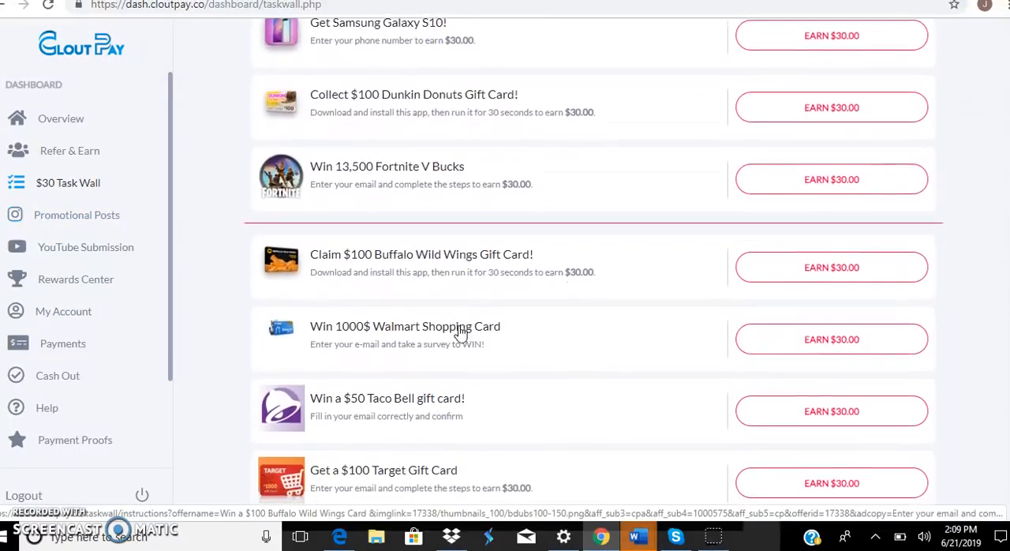
scroll("down", 3)
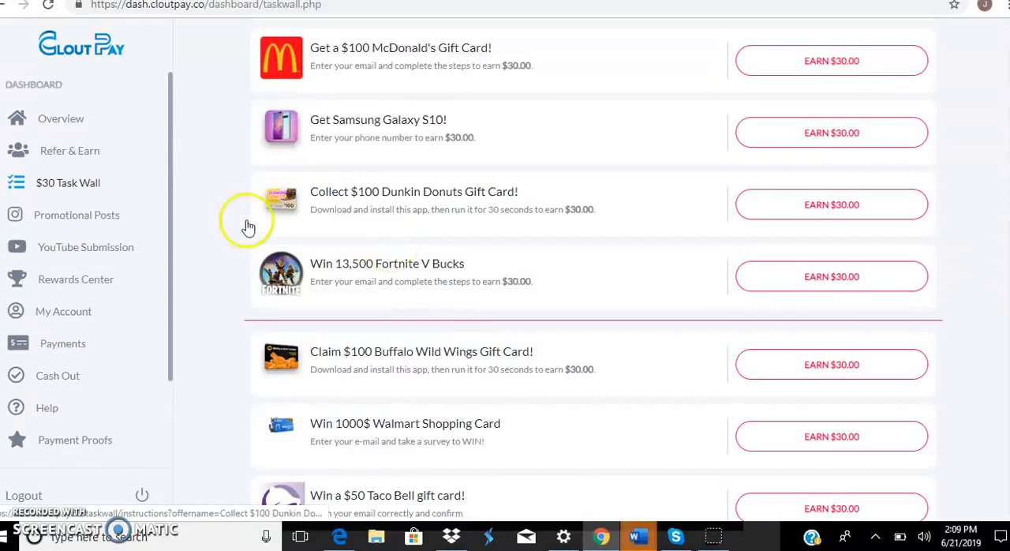
left_click(75, 214)
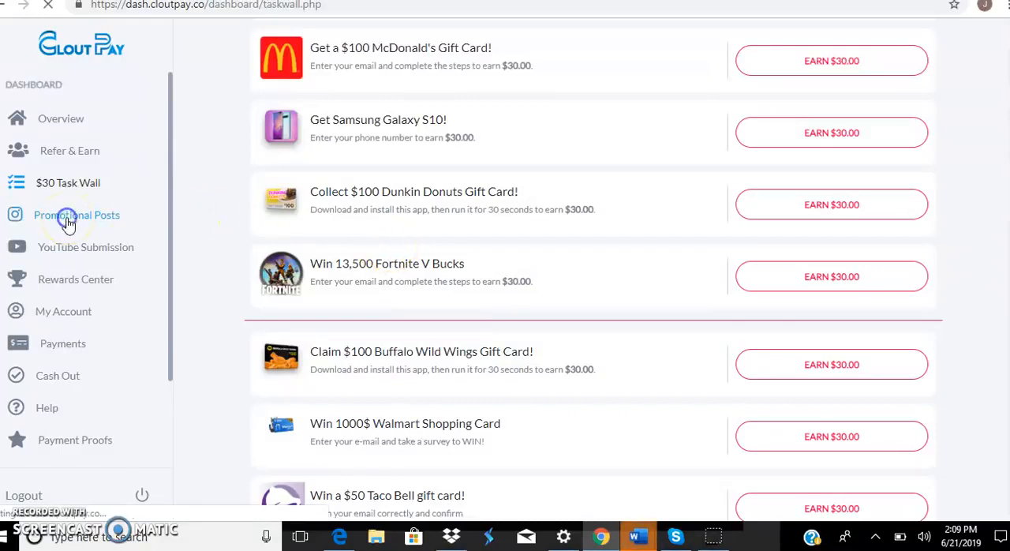
Show the Promotional Posts page and scroll through its shareable sign-up promo images
left_click(76, 215)
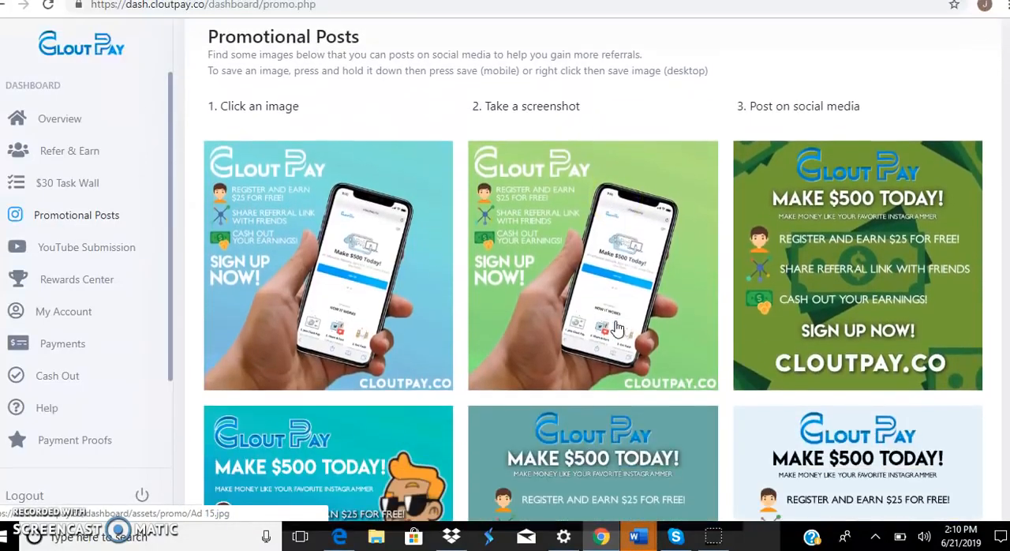
scroll("down", 3)
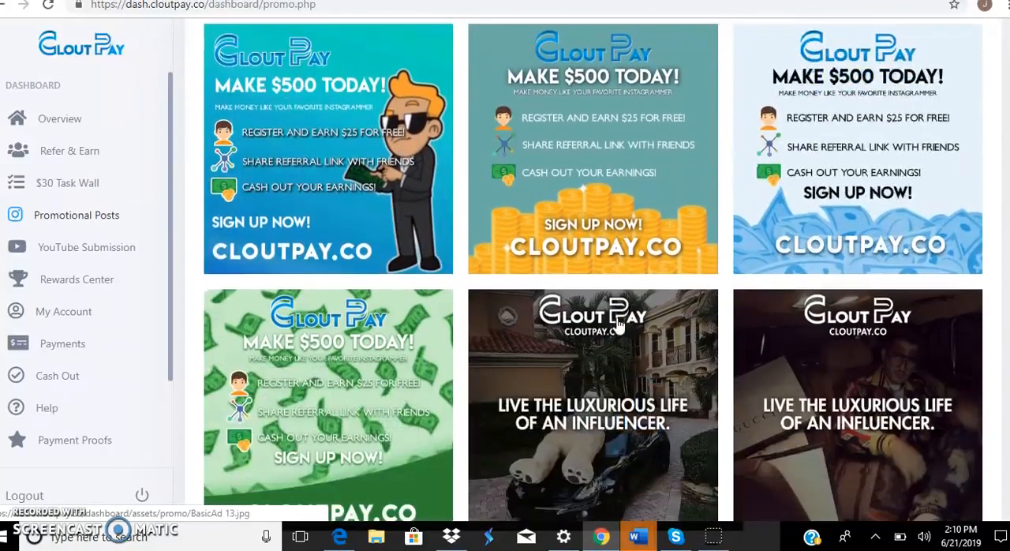
scroll("down", 3)
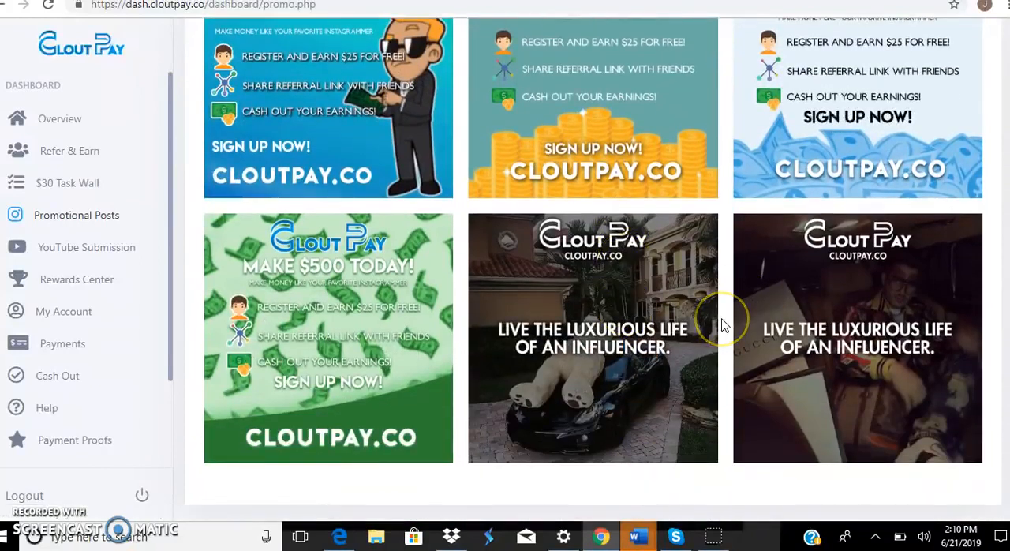
scroll("down", 3)
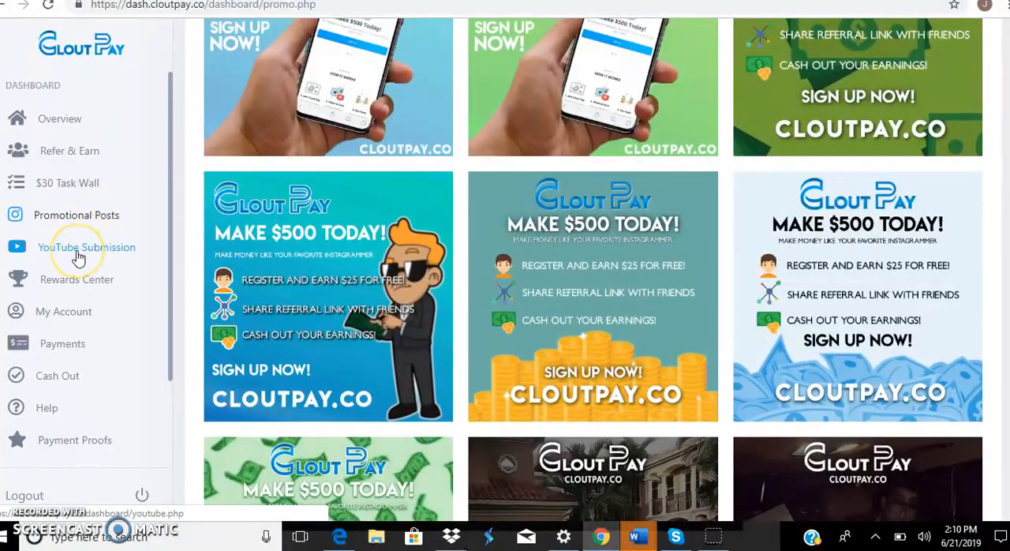
Show the YouTube Submission page and go to the already-subscribed Clout Pay YouTube channel
left_click(87, 246)
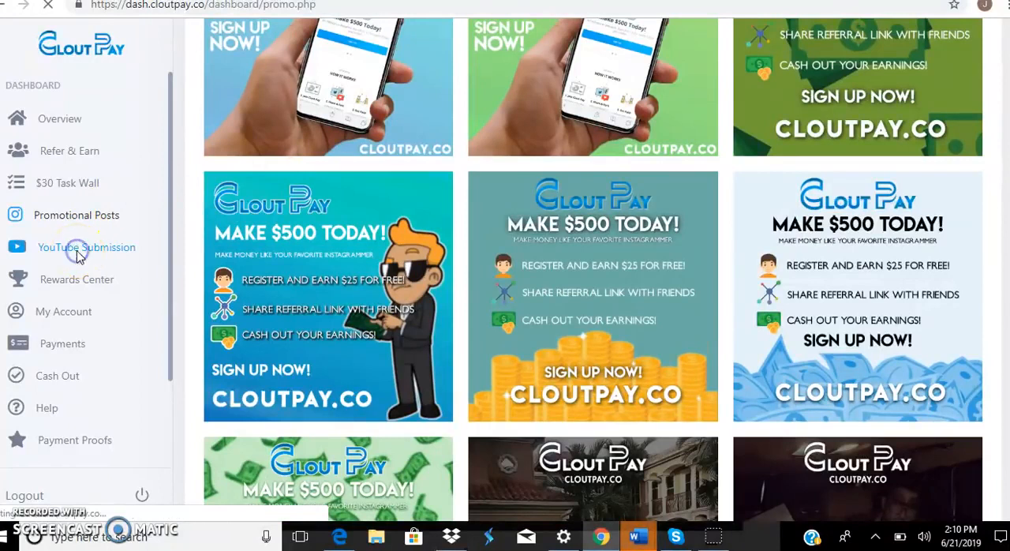
left_click(87, 246)
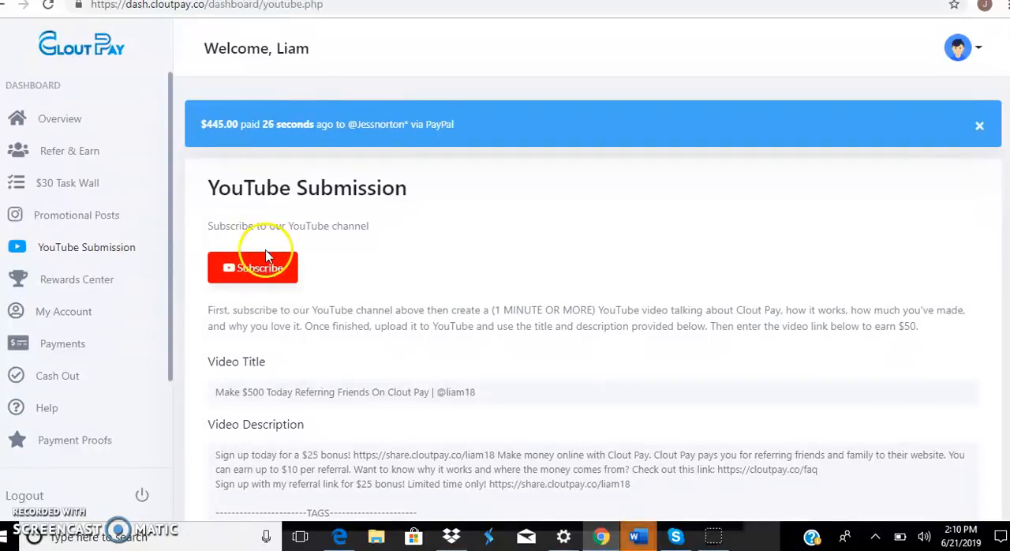
left_click(252, 267)
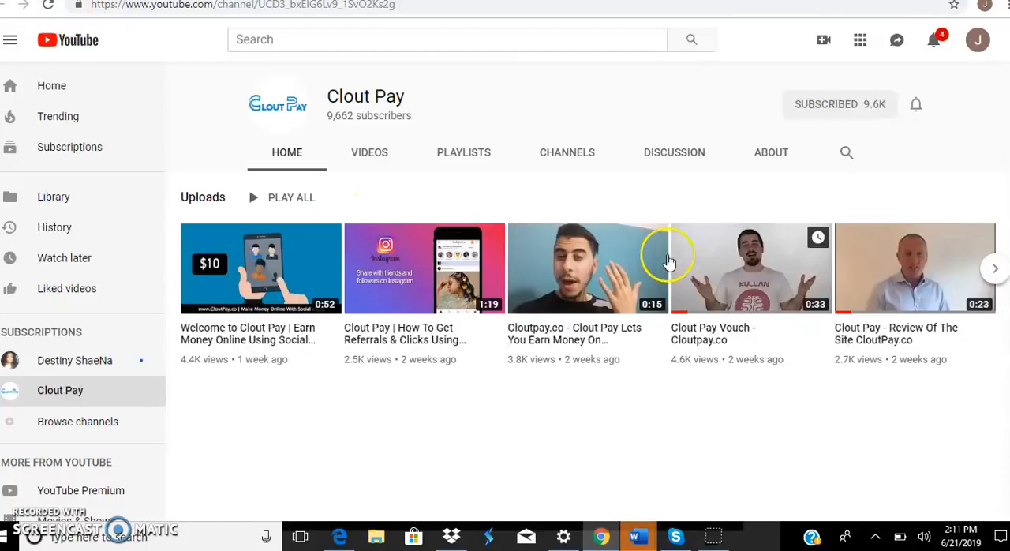
mouse_move(790, 143)
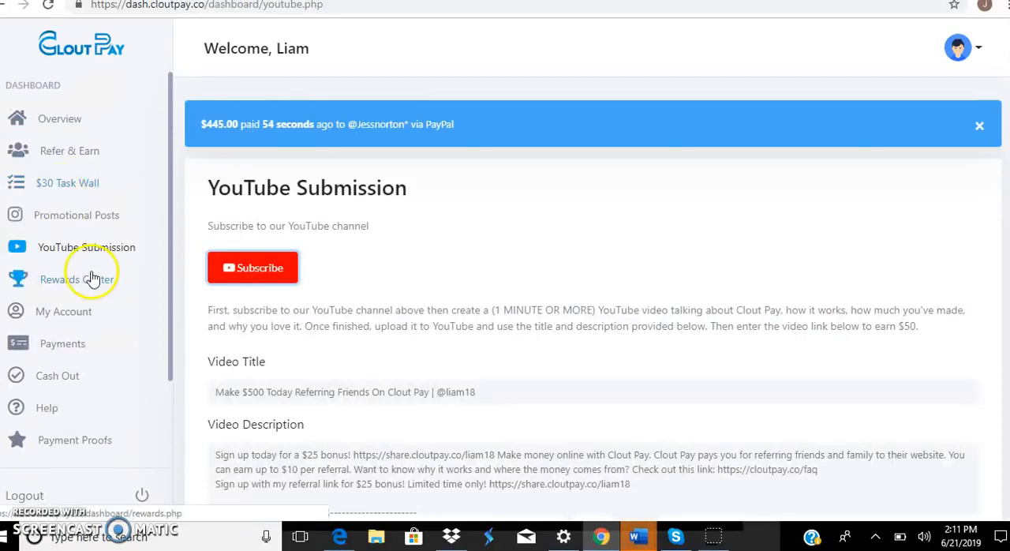
Show the Rewards Center and cycle the Redeemed Prizes carousel through iPhones, headphones and AirPods
left_click(76, 278)
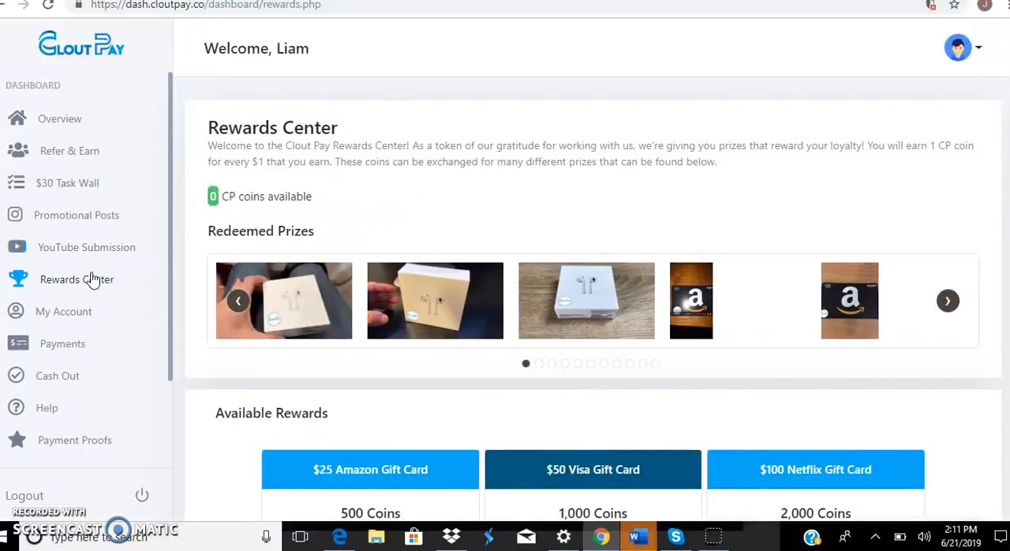
left_click(947, 300)
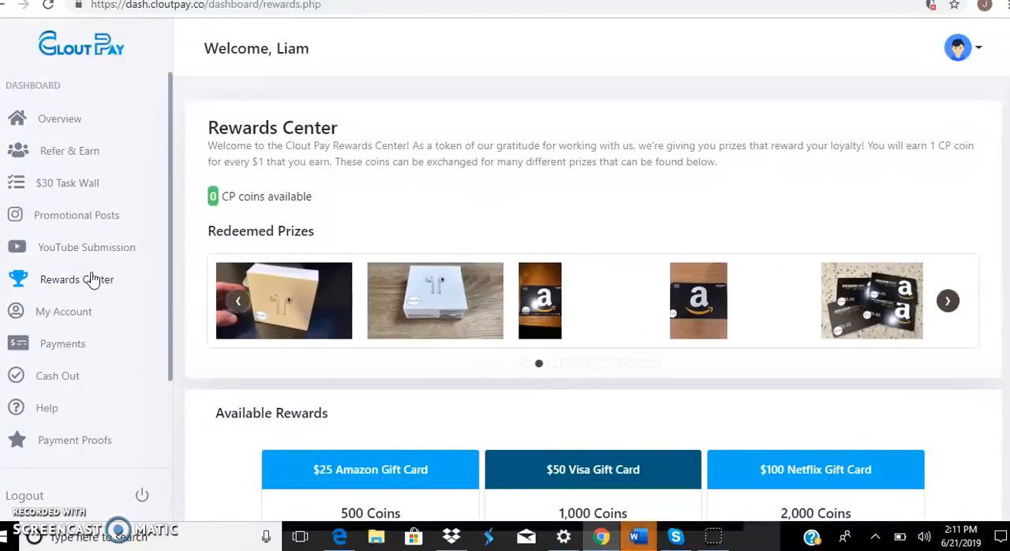
left_click(947, 300)
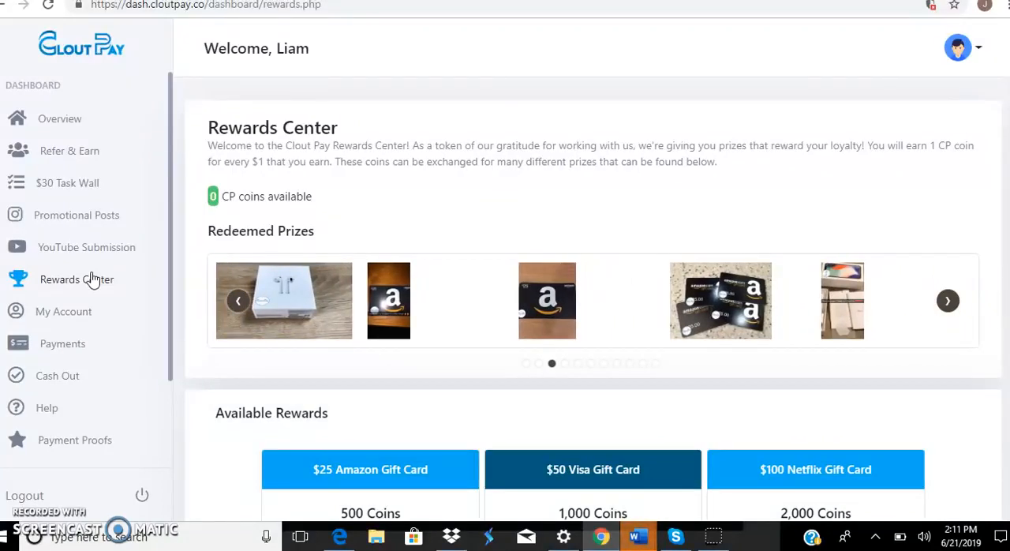
left_click(948, 299)
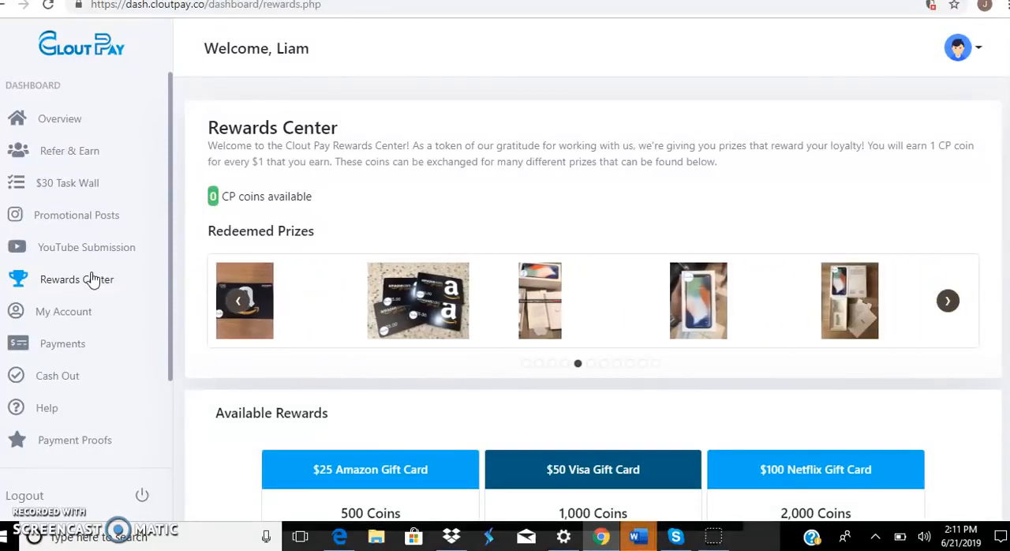
left_click(947, 300)
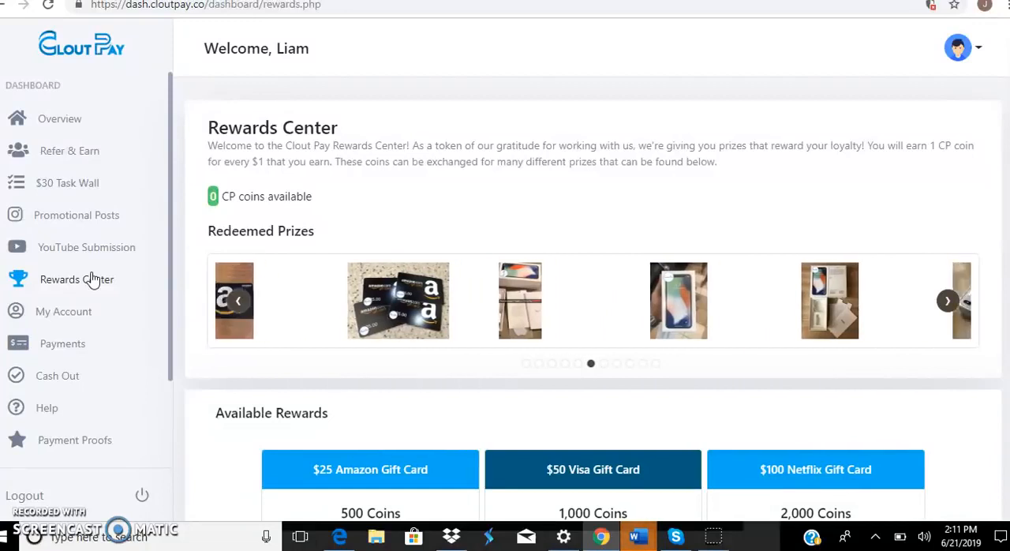
left_click(947, 300)
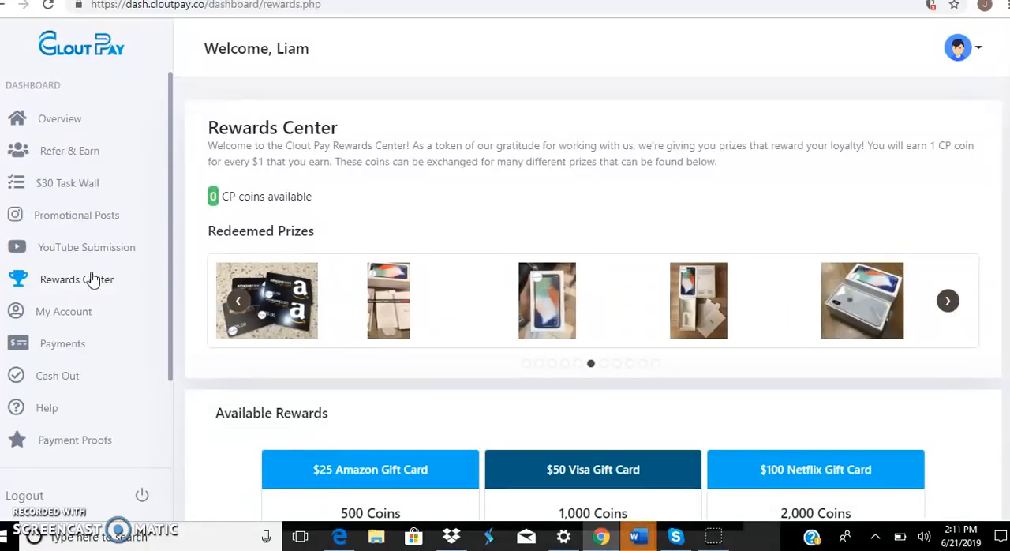
left_click(947, 300)
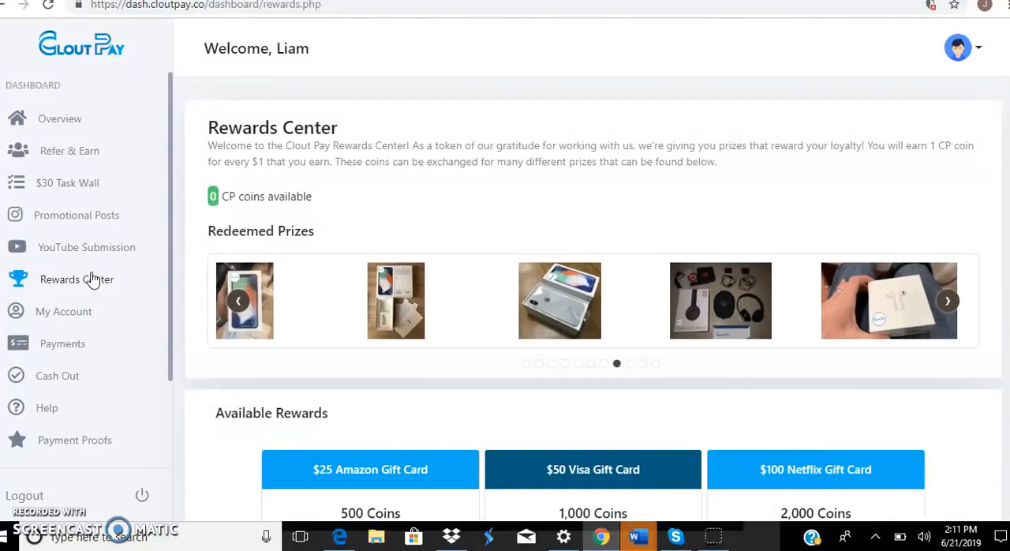
left_click(947, 300)
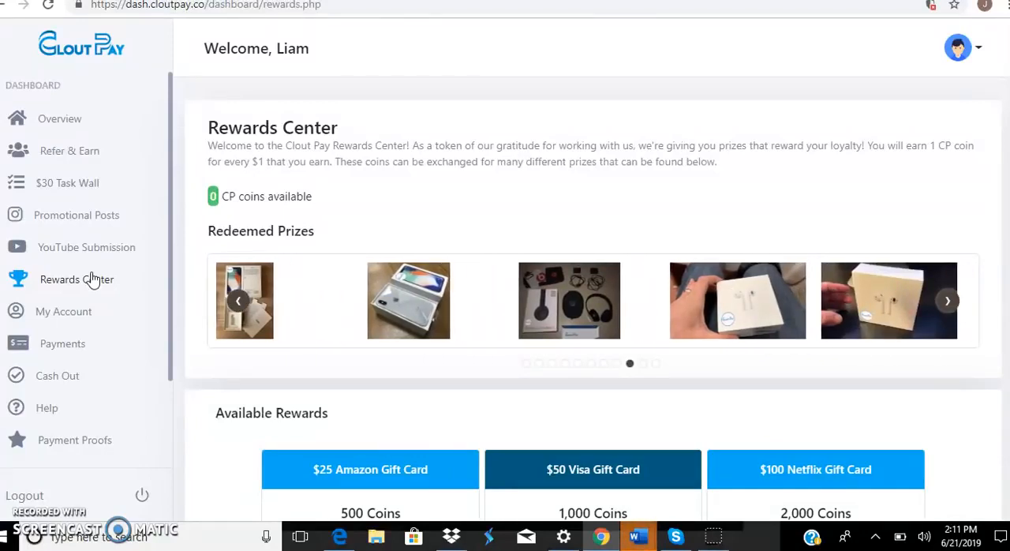
left_click(948, 300)
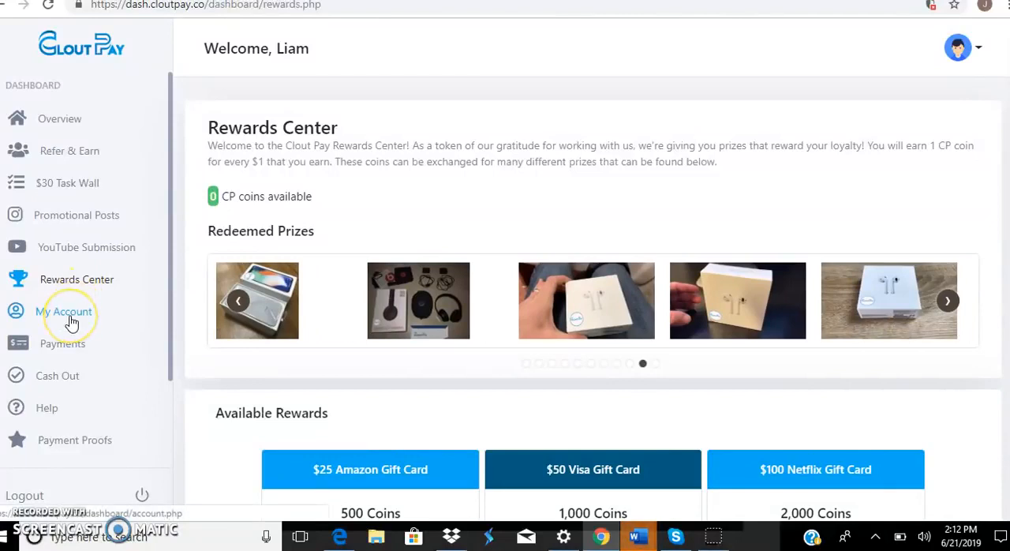
Show My Account and scroll through Account Info, Change Password and the saved PayPal payment method
left_click(947, 300)
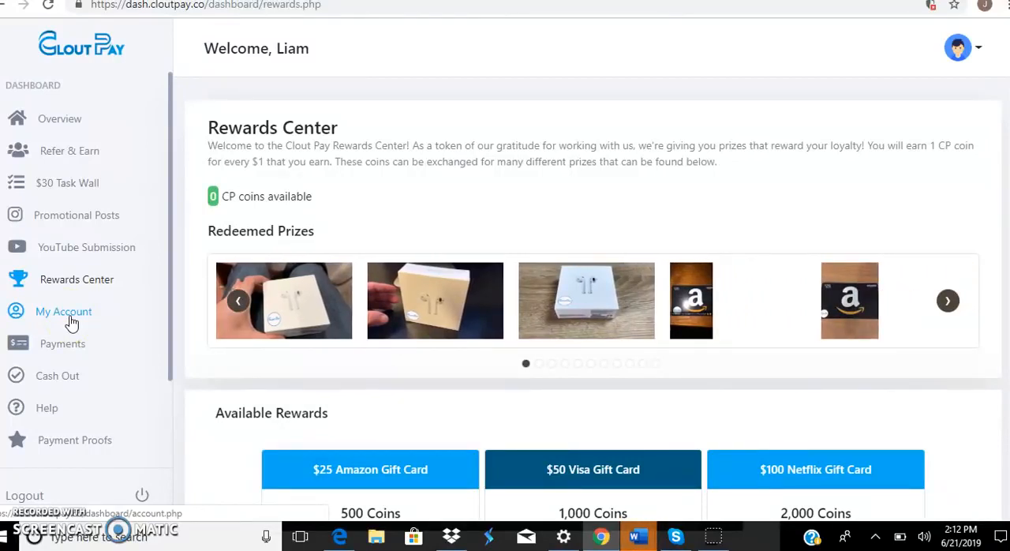
left_click(947, 300)
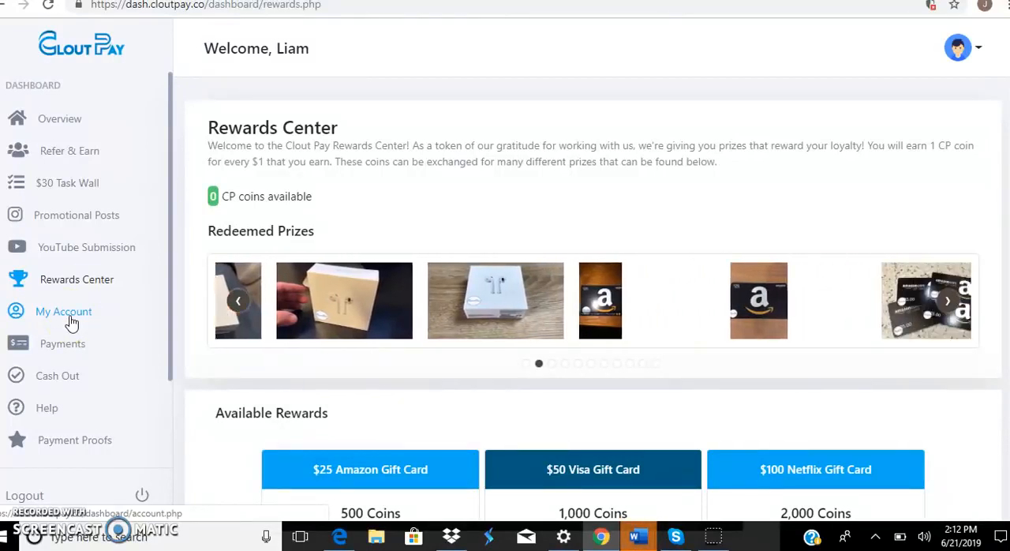
left_click(63, 311)
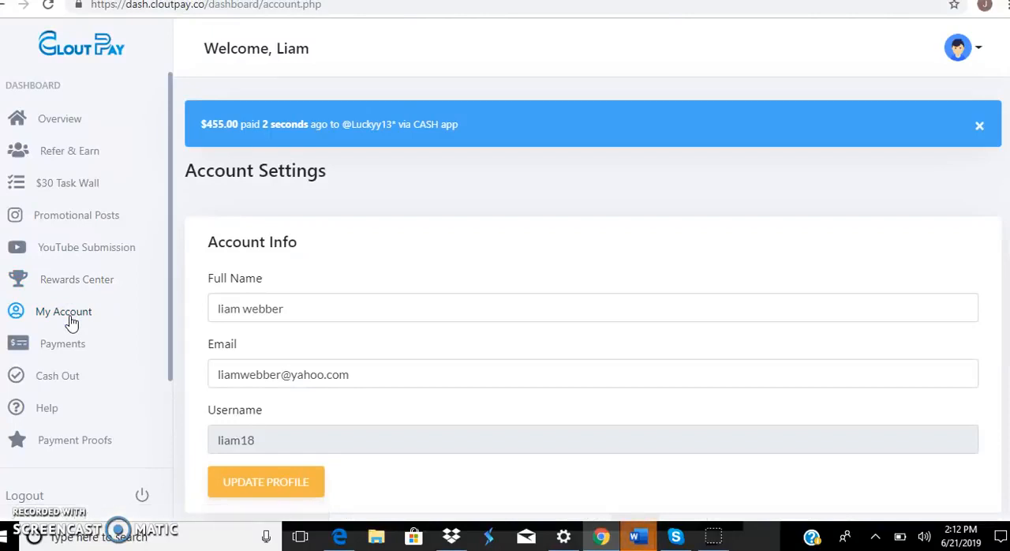
mouse_move(433, 288)
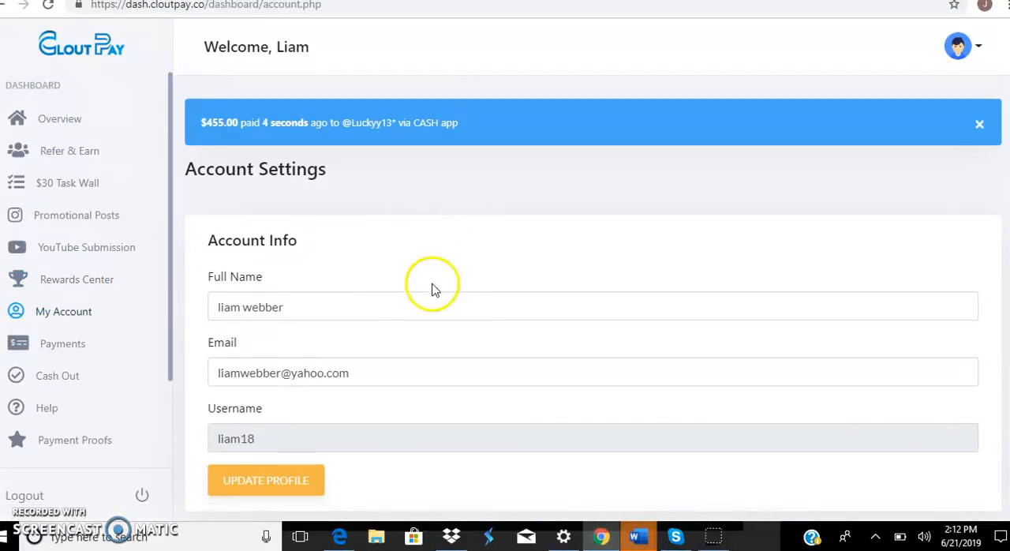
scroll("down", 3)
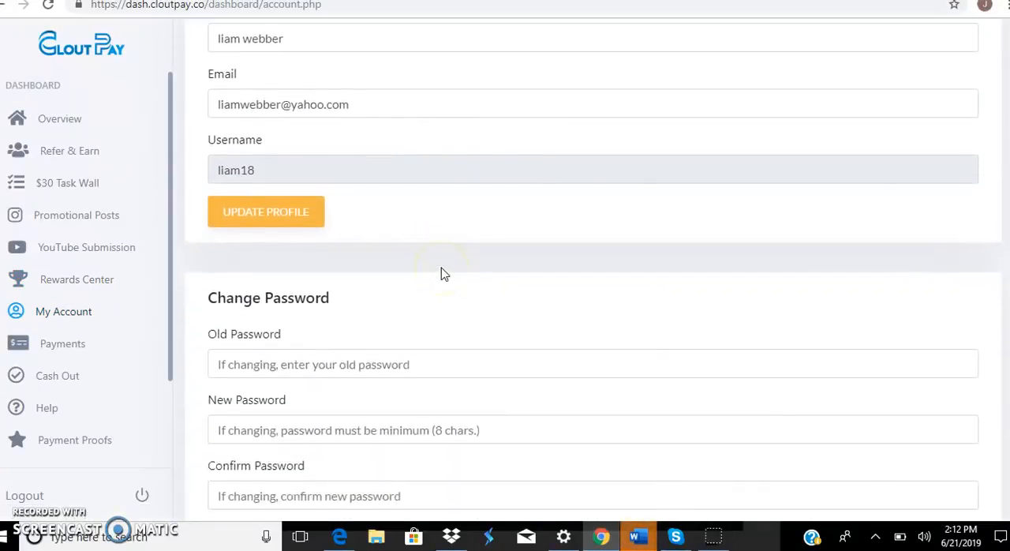
scroll("down", 3)
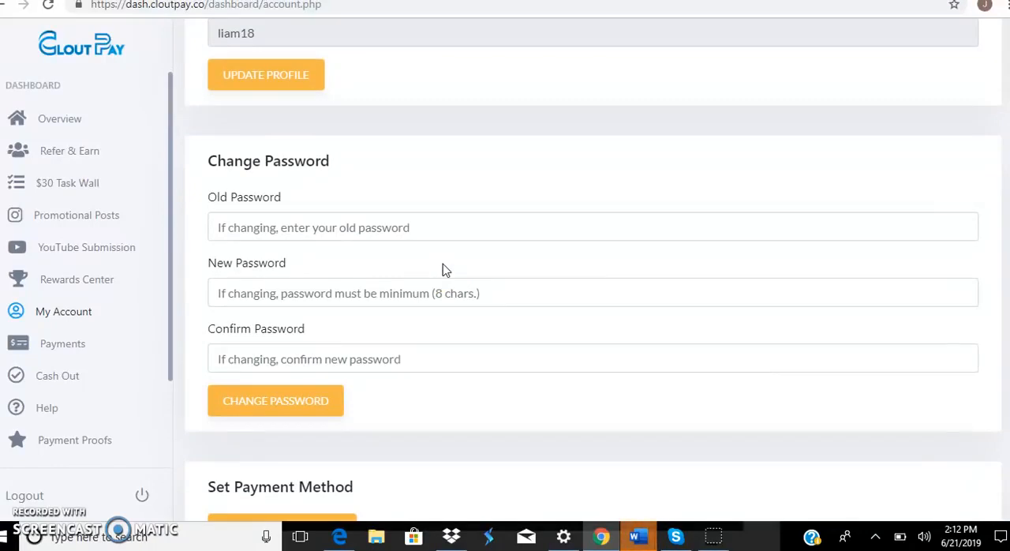
scroll("down", 3)
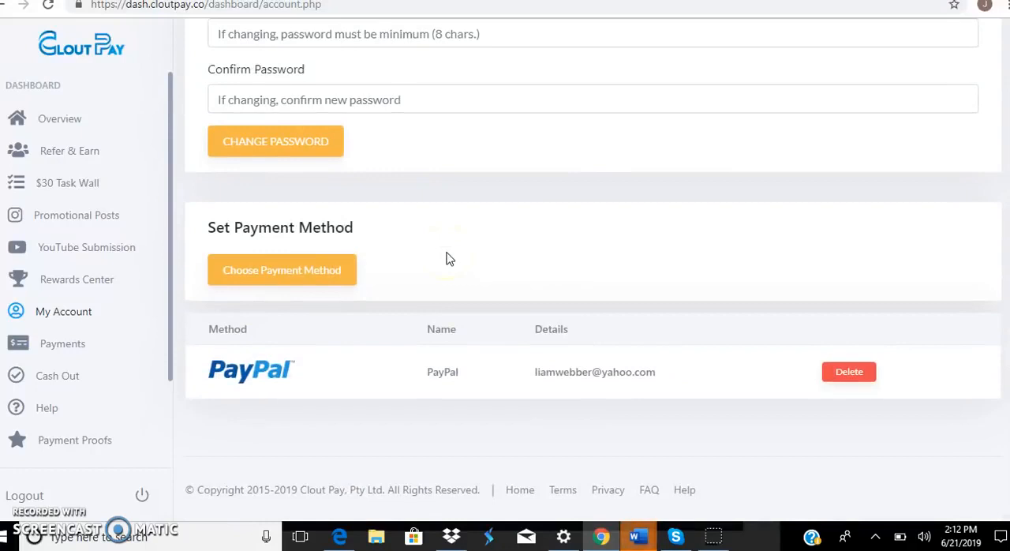
mouse_move(63, 344)
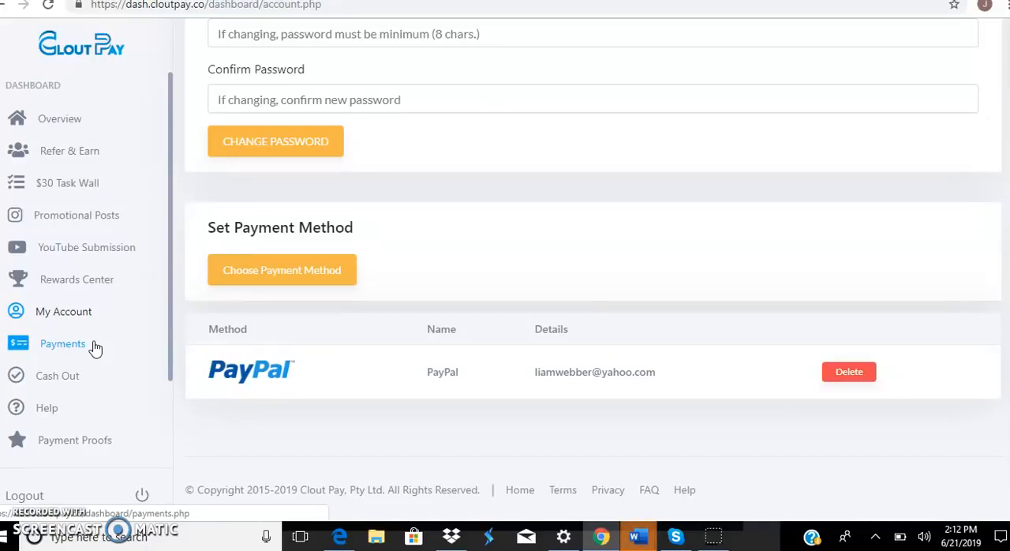
View the Payments overview with $7,478.00 total and $256.00 current earnings, then head to Cash Out
left_click(63, 344)
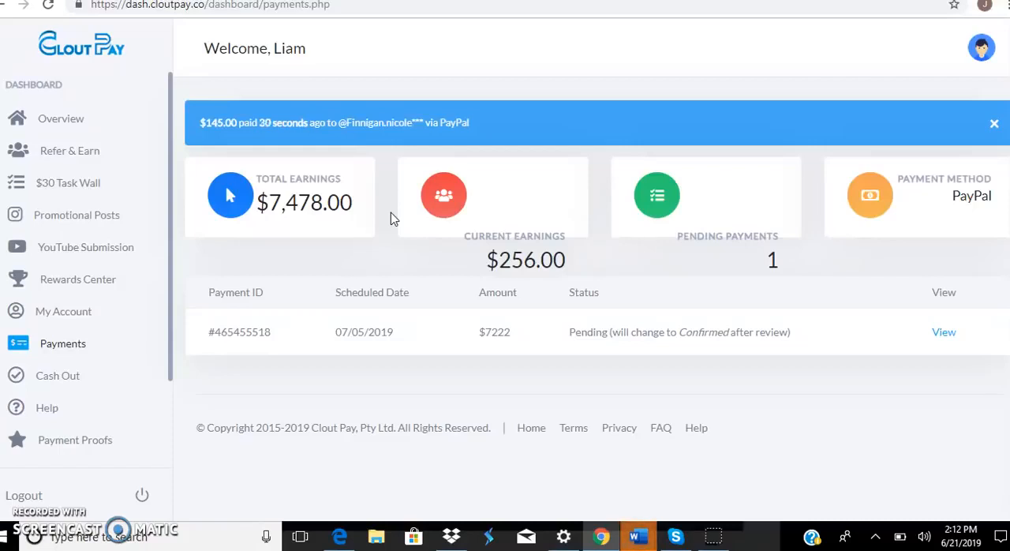
mouse_move(382, 229)
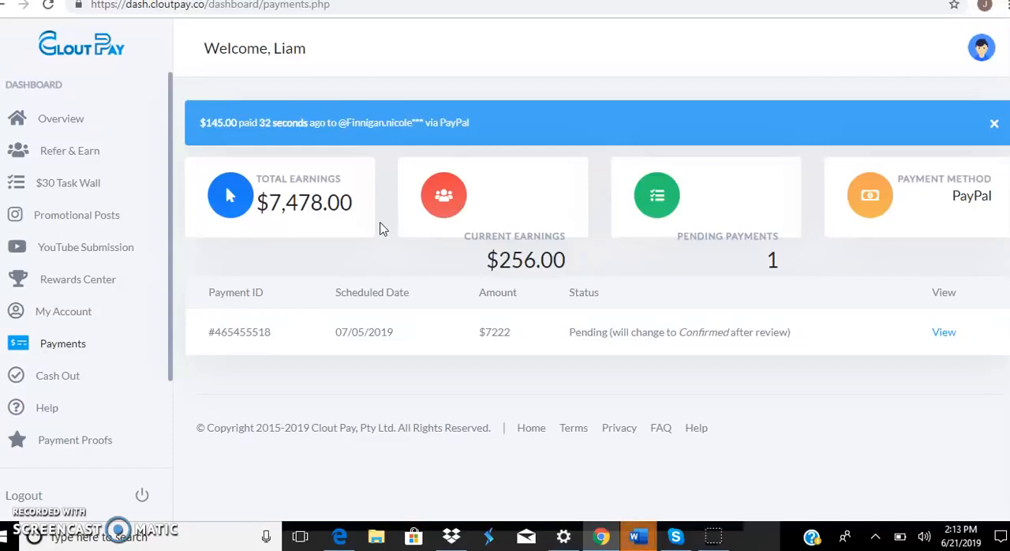
left_click(57, 375)
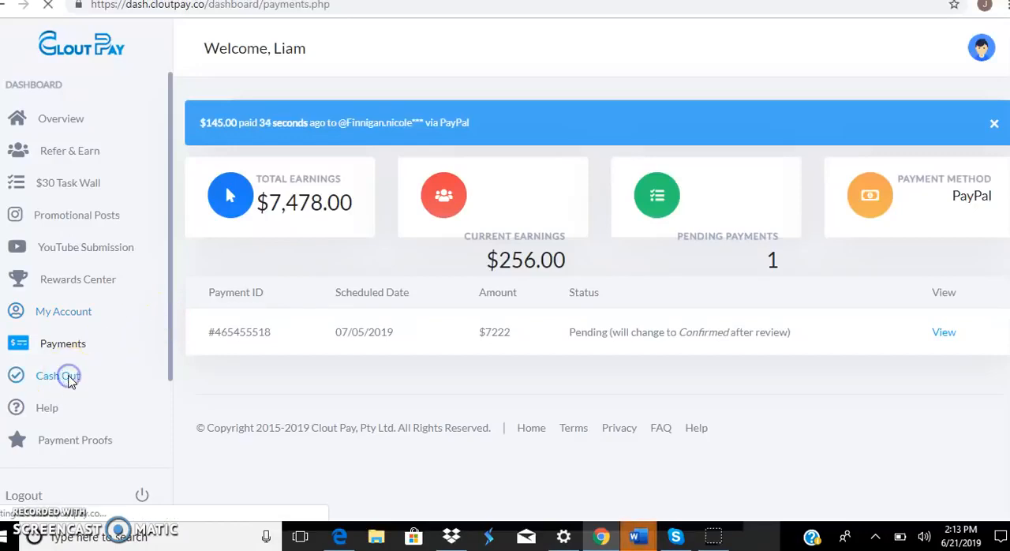
Request payout of the $256 current earnings, certify account activity, and dismiss the Payment Successful popup
left_click(57, 375)
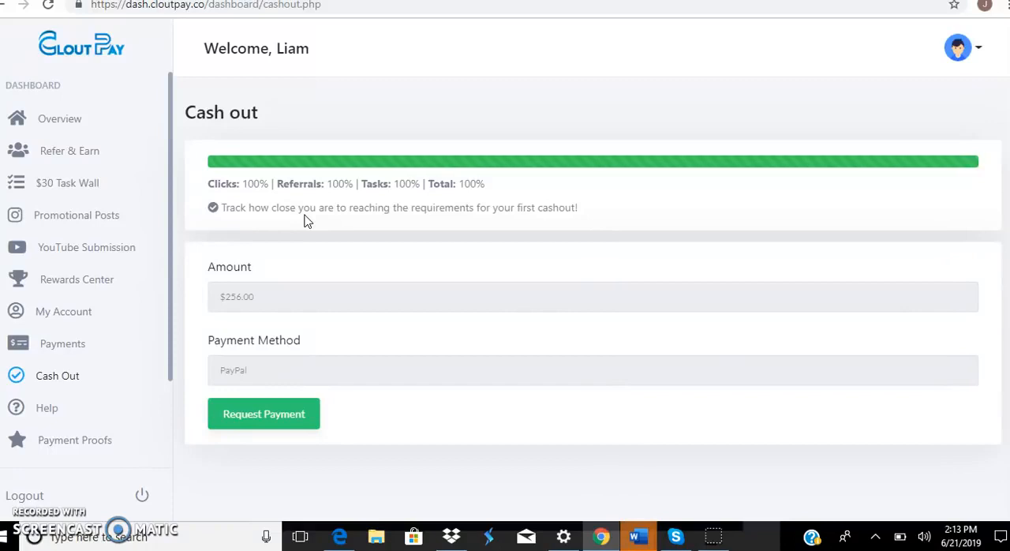
left_click(263, 413)
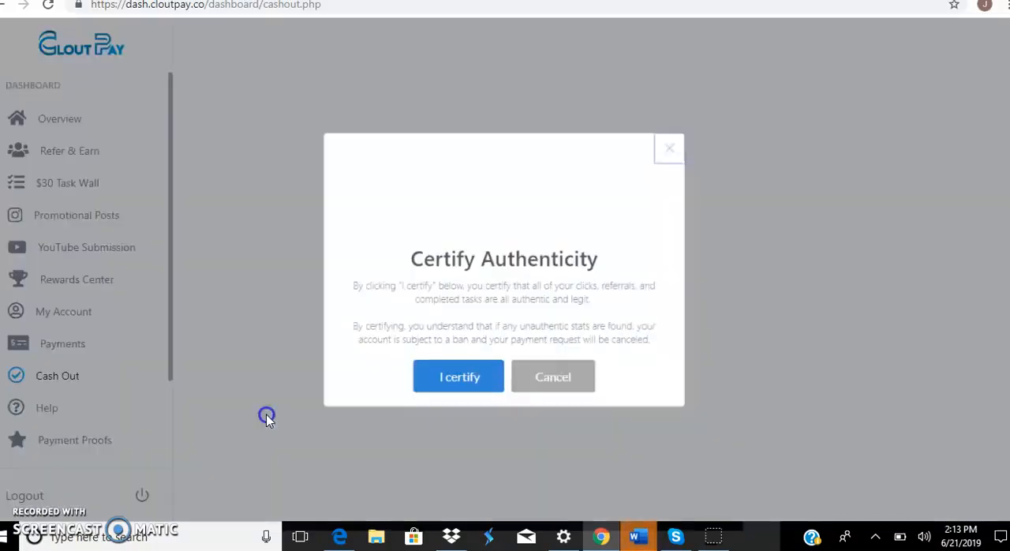
left_click(458, 376)
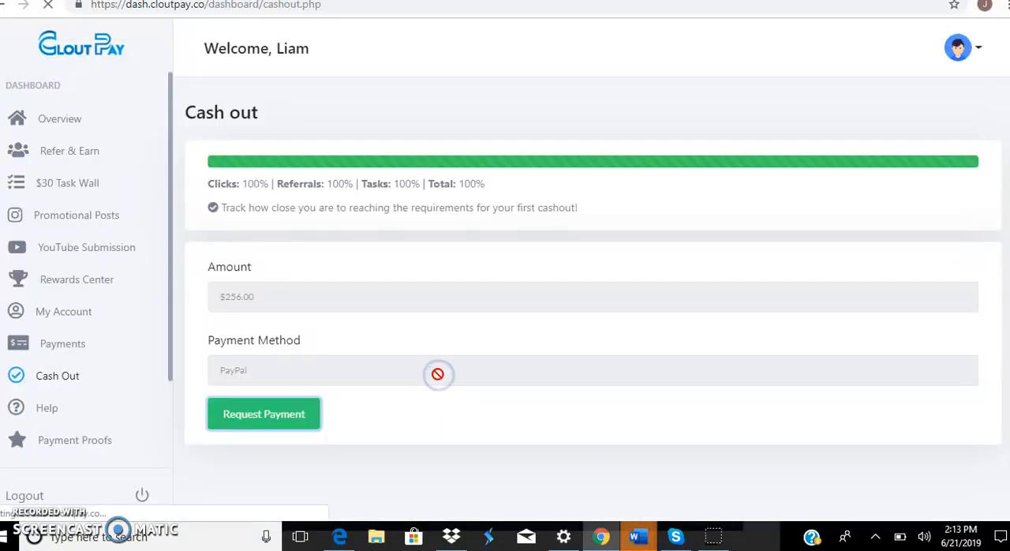
left_click(264, 413)
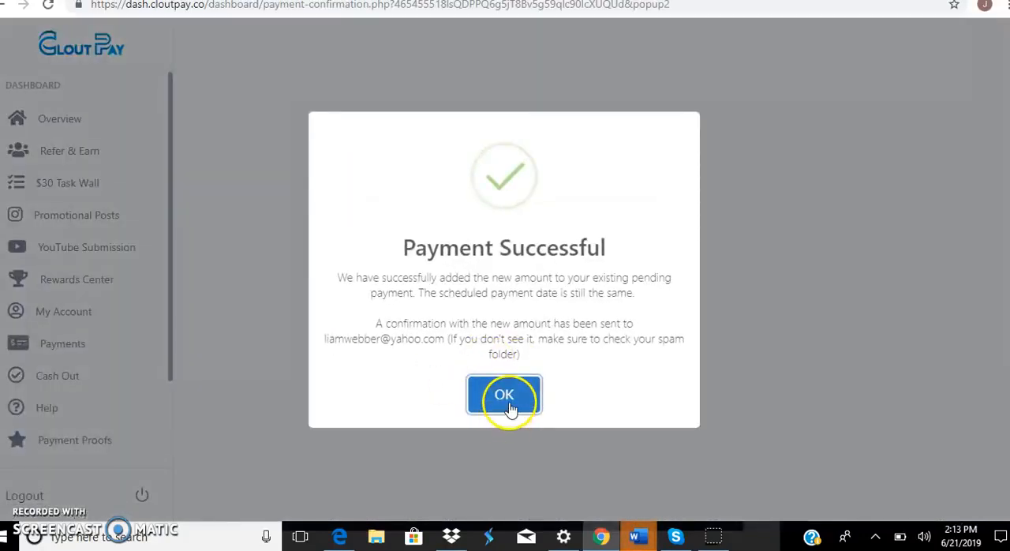
left_click(503, 394)
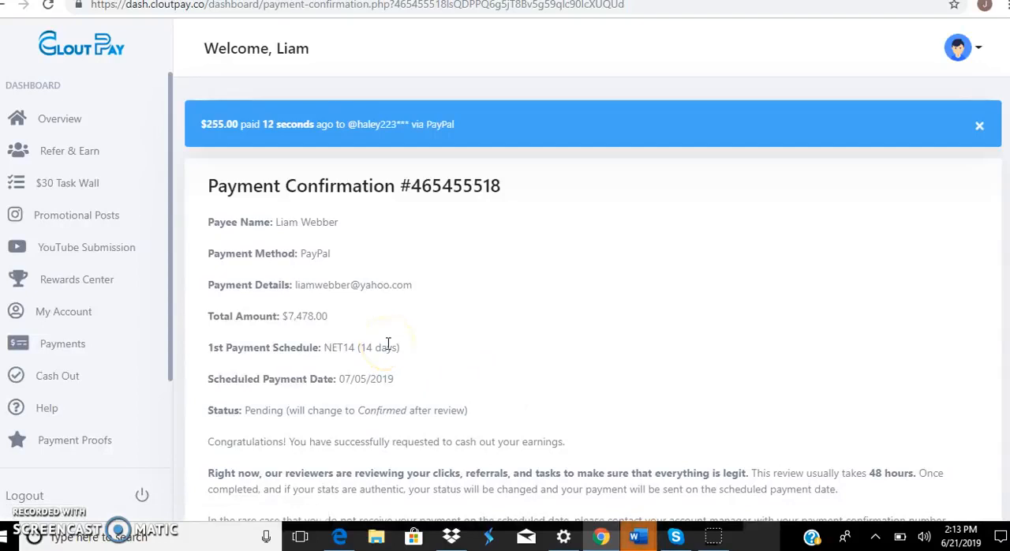
mouse_move(113, 366)
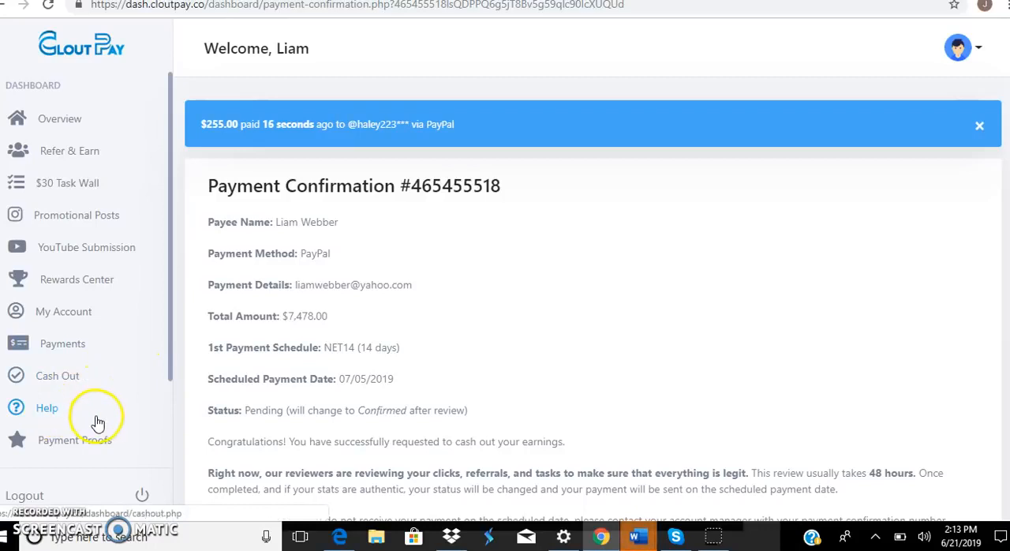
Scroll through the Members' FAQ before viewing the Payment Proof page of payout screenshots
scroll("down", 3)
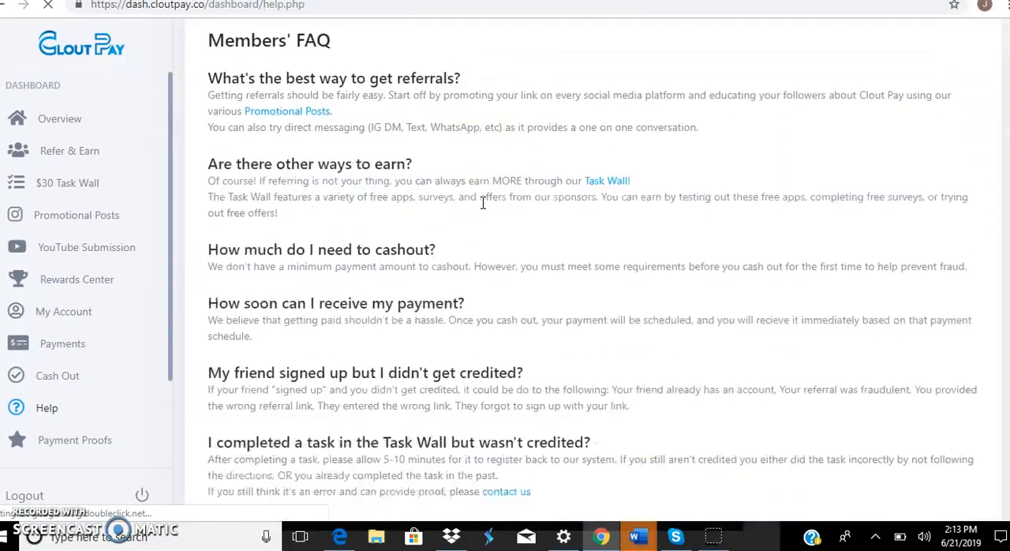
scroll("down", 3)
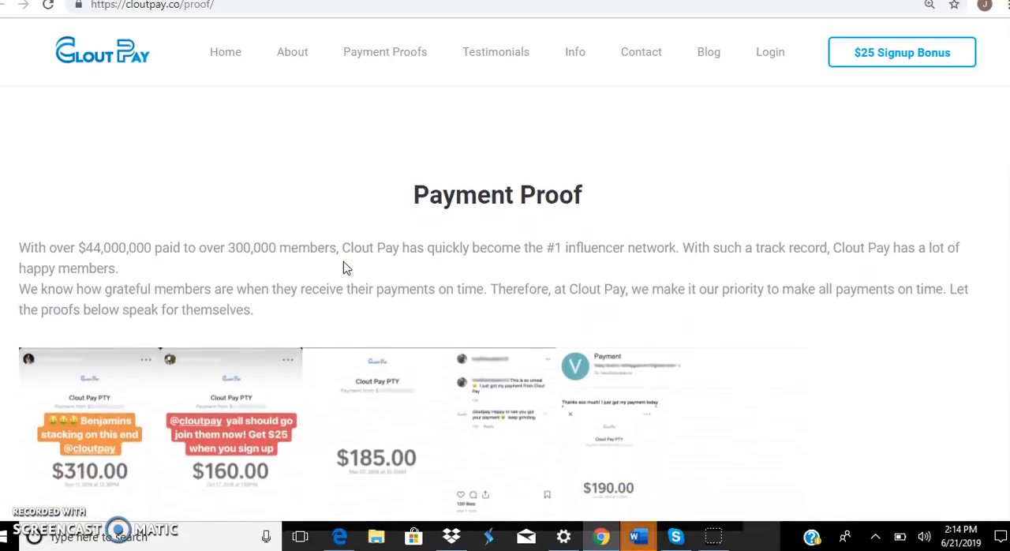
scroll("down", 3)
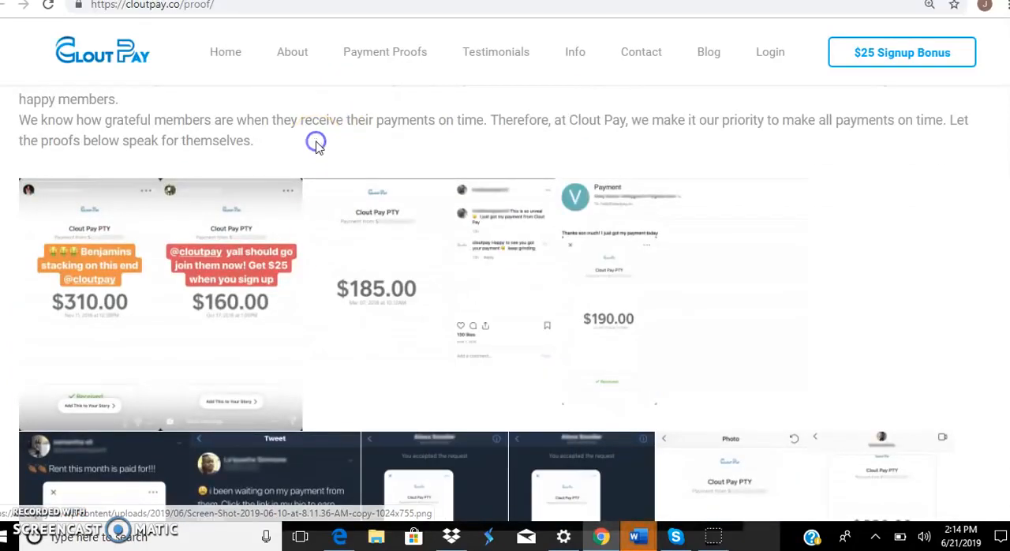
scroll("down", 3)
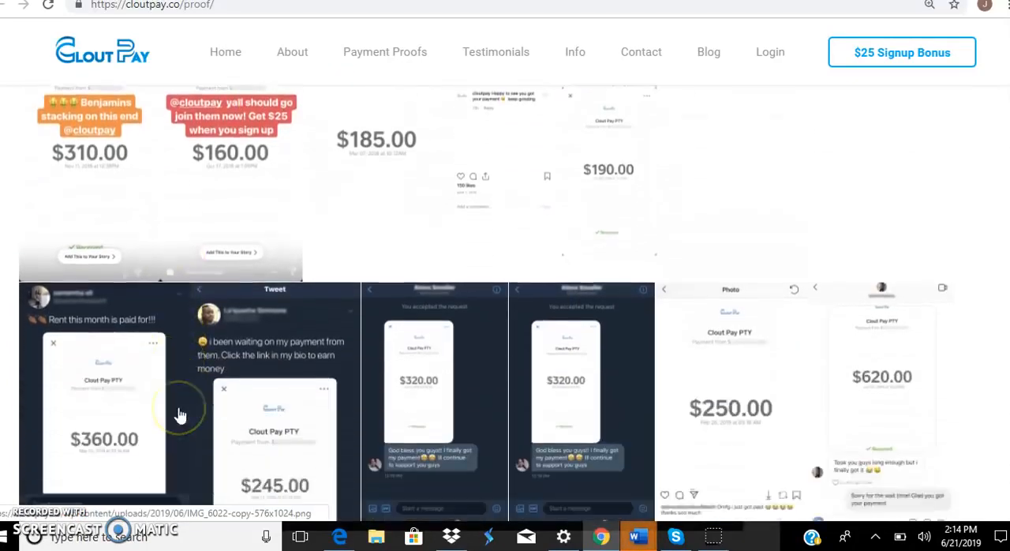
scroll("down", 3)
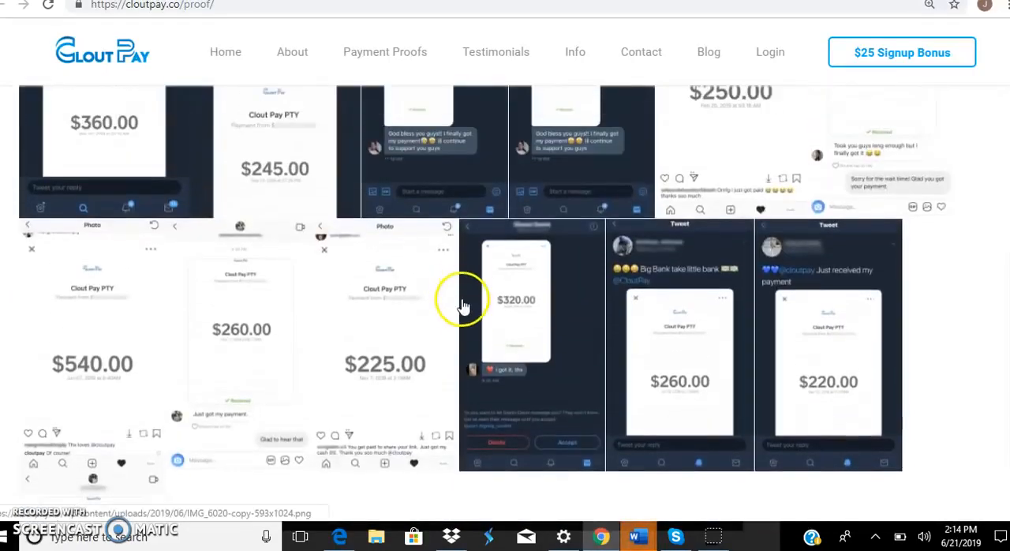
mouse_move(540, 327)
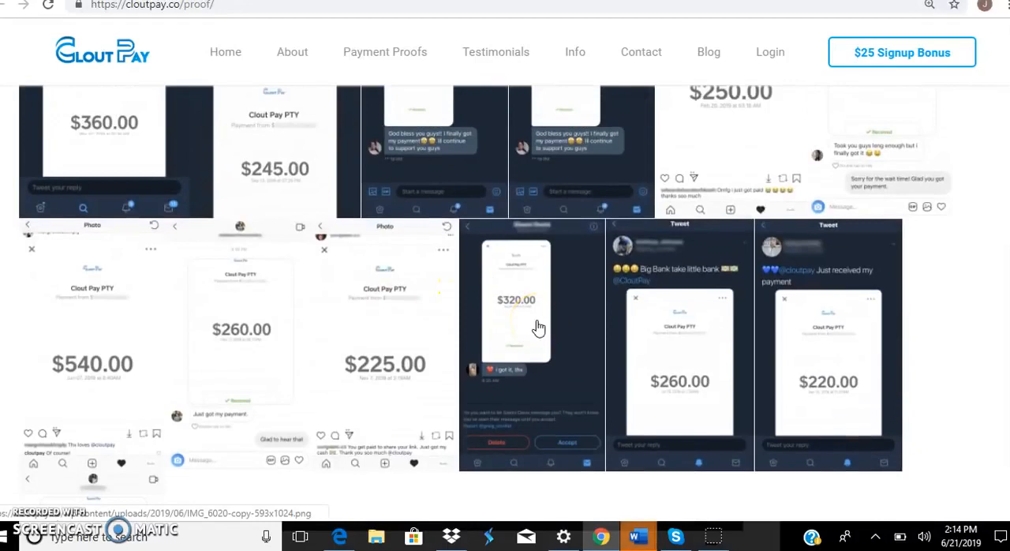